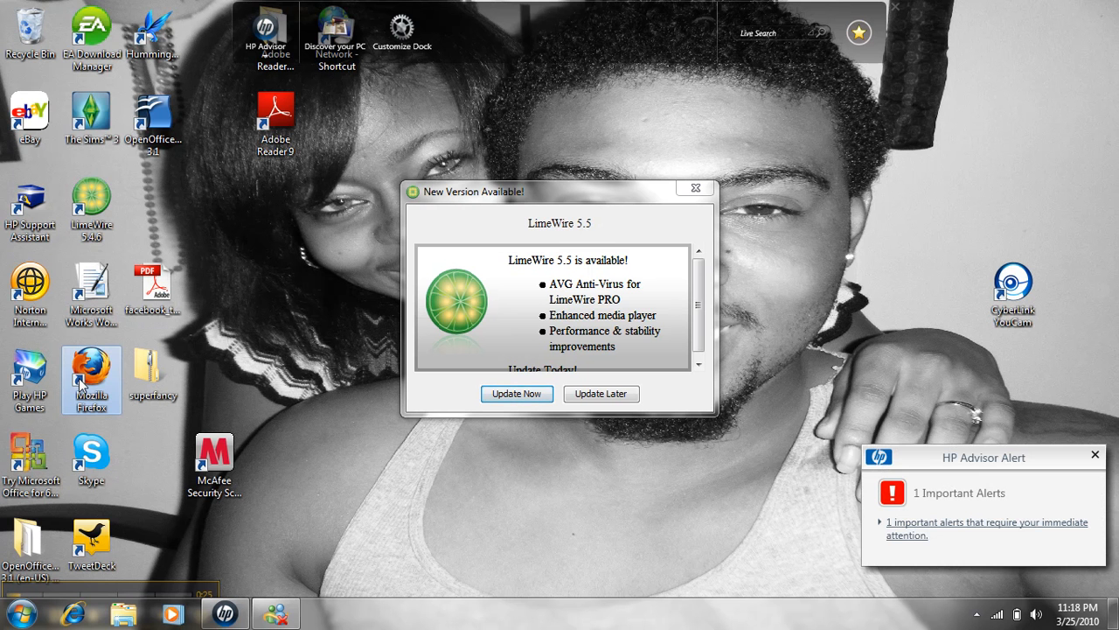
mouse_move(962, 389)
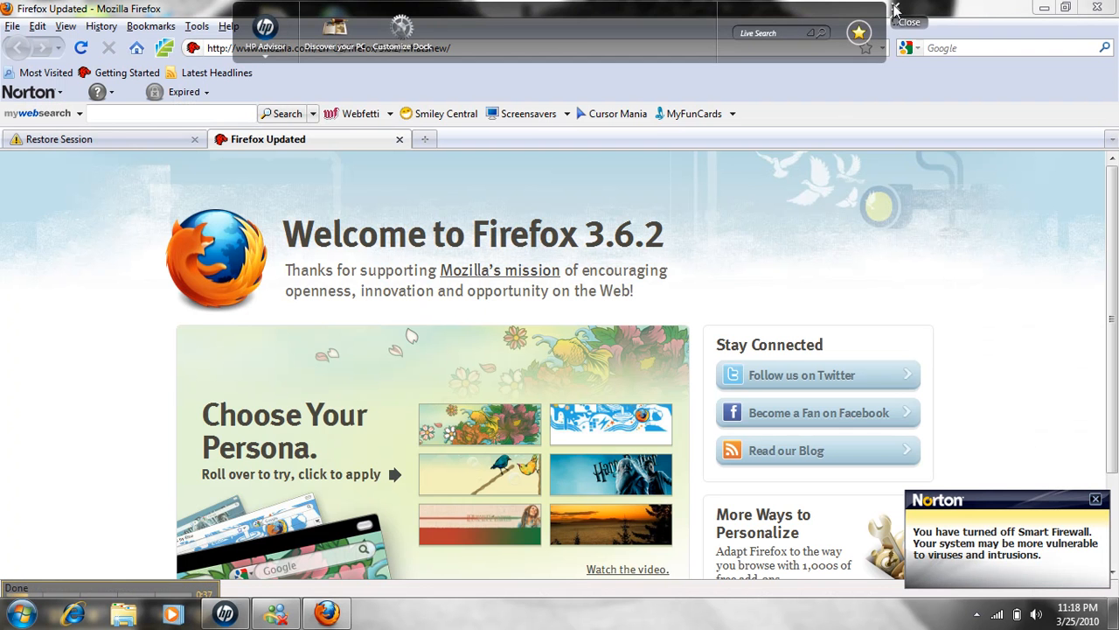
Dismiss the HP dock overlay and switch to Firefox's Restore Session tab.
left_click(909, 21)
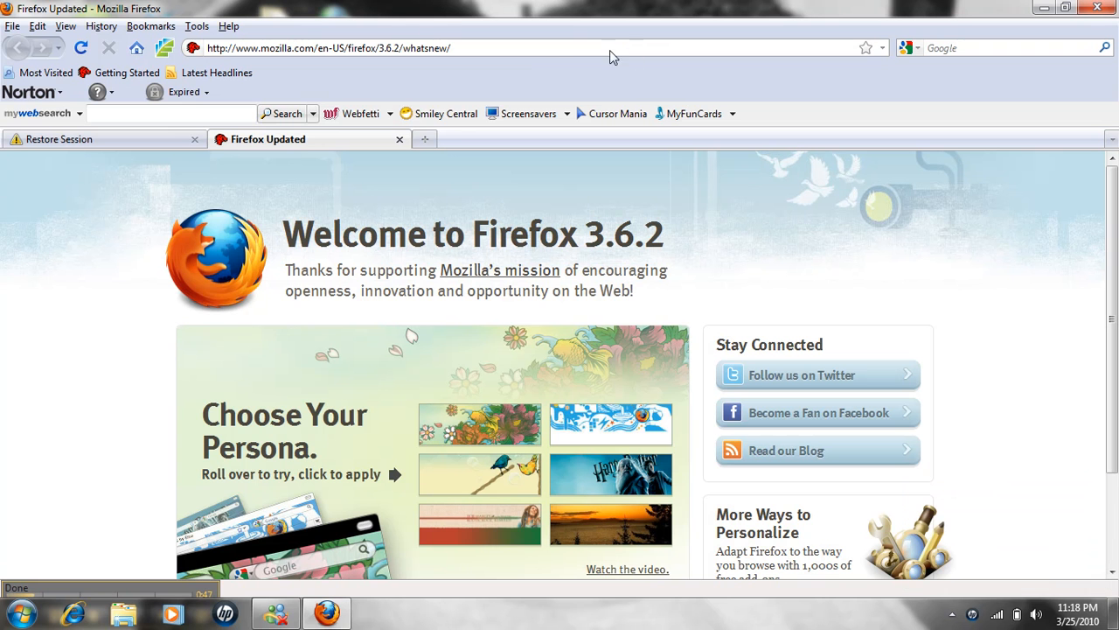
mouse_move(536, 57)
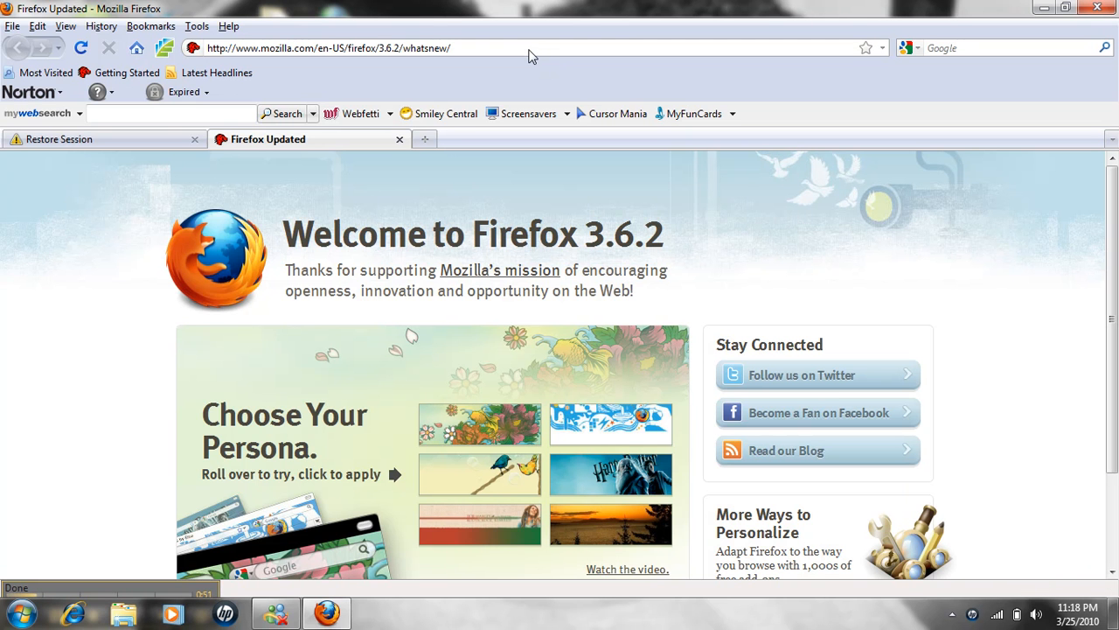
mouse_move(502, 49)
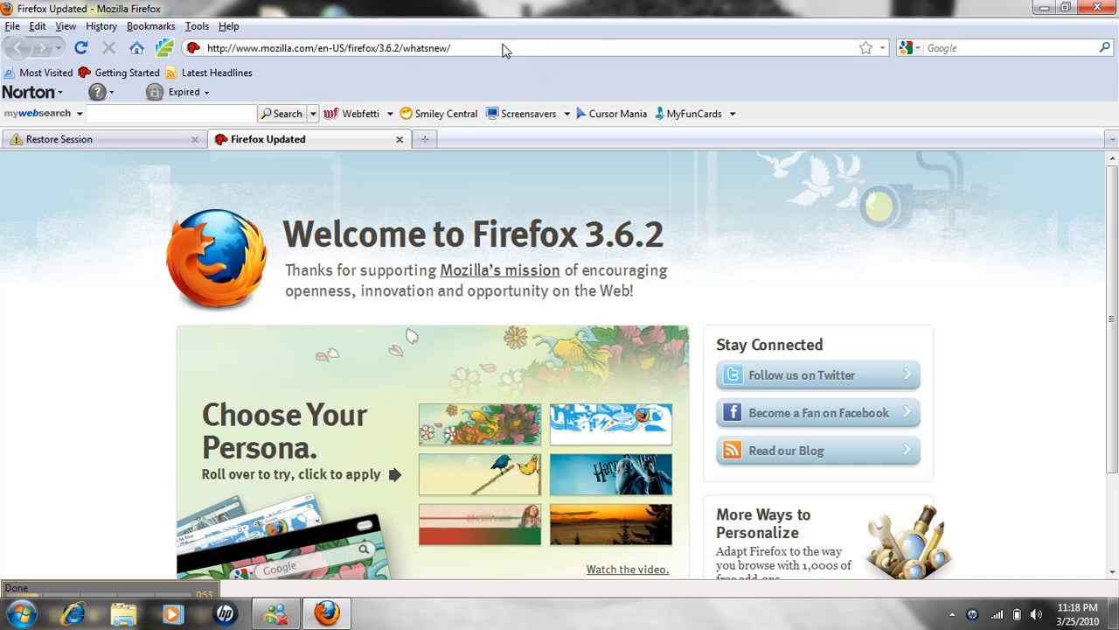
mouse_move(409, 70)
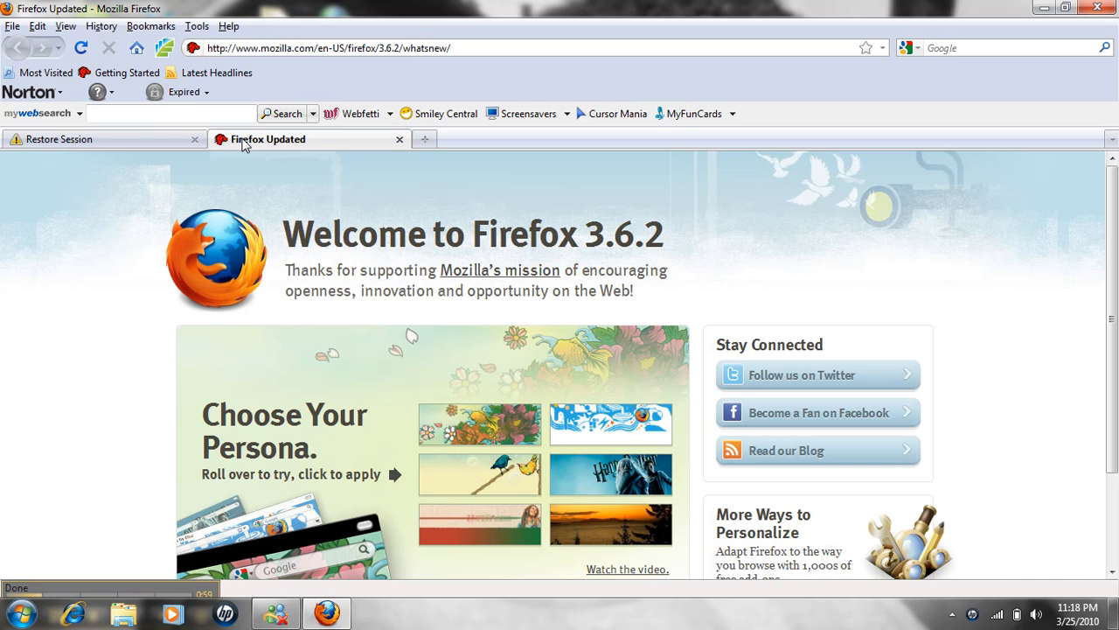
mouse_move(320, 63)
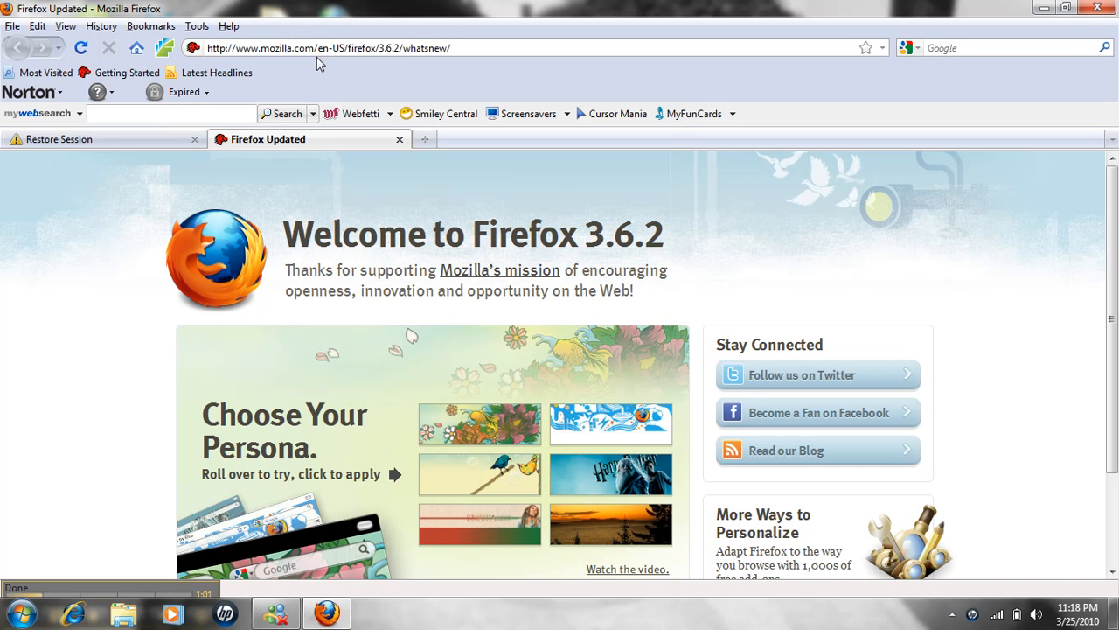
mouse_move(344, 57)
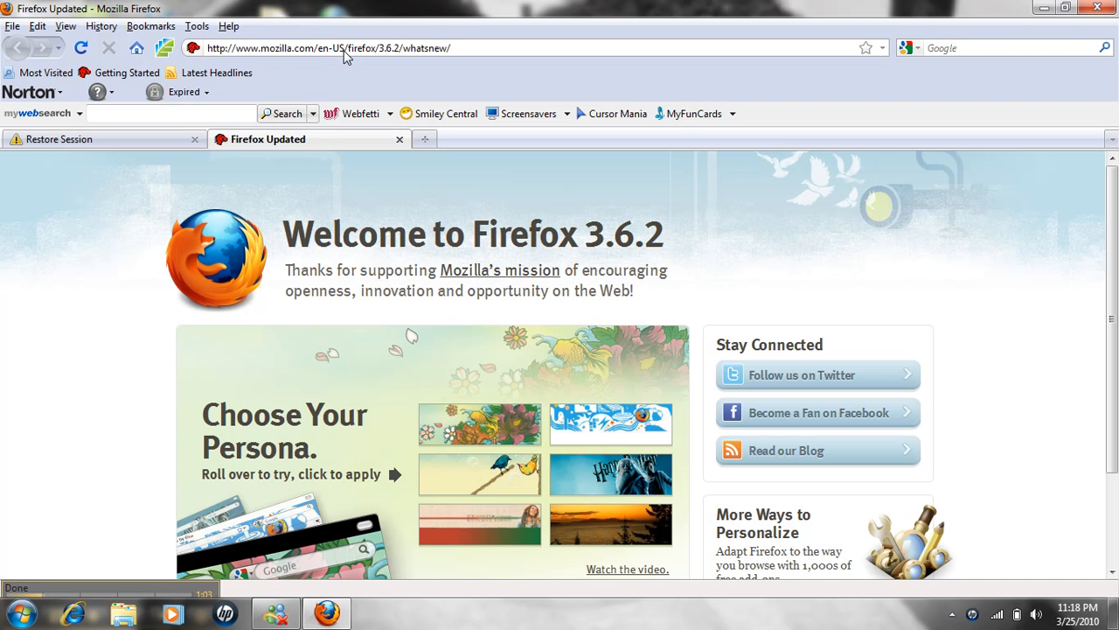
mouse_move(315, 593)
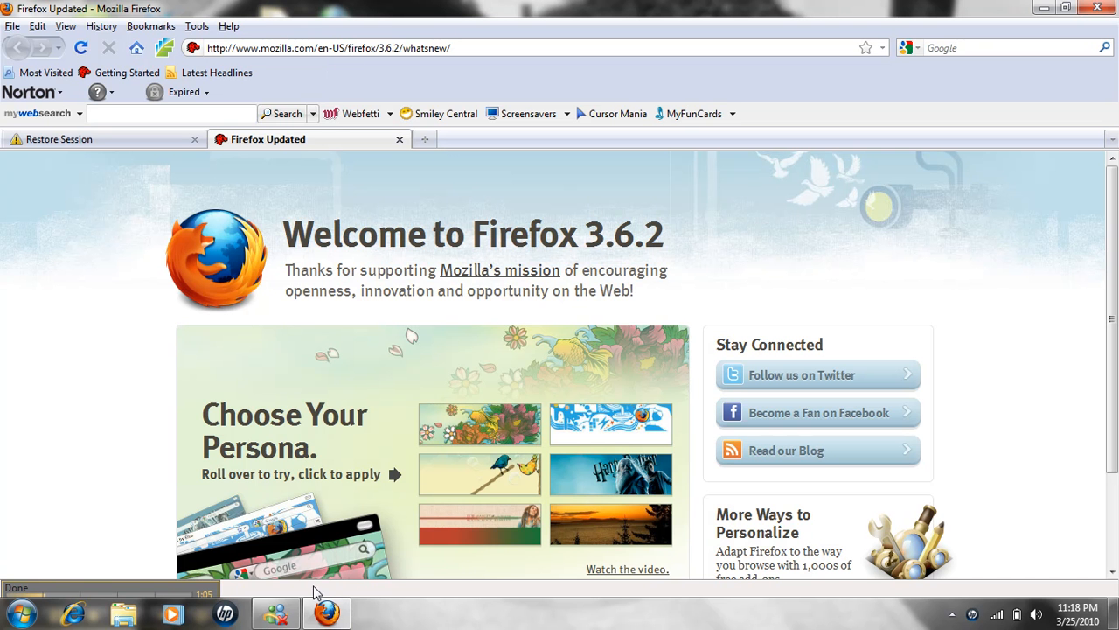
left_click(60, 139)
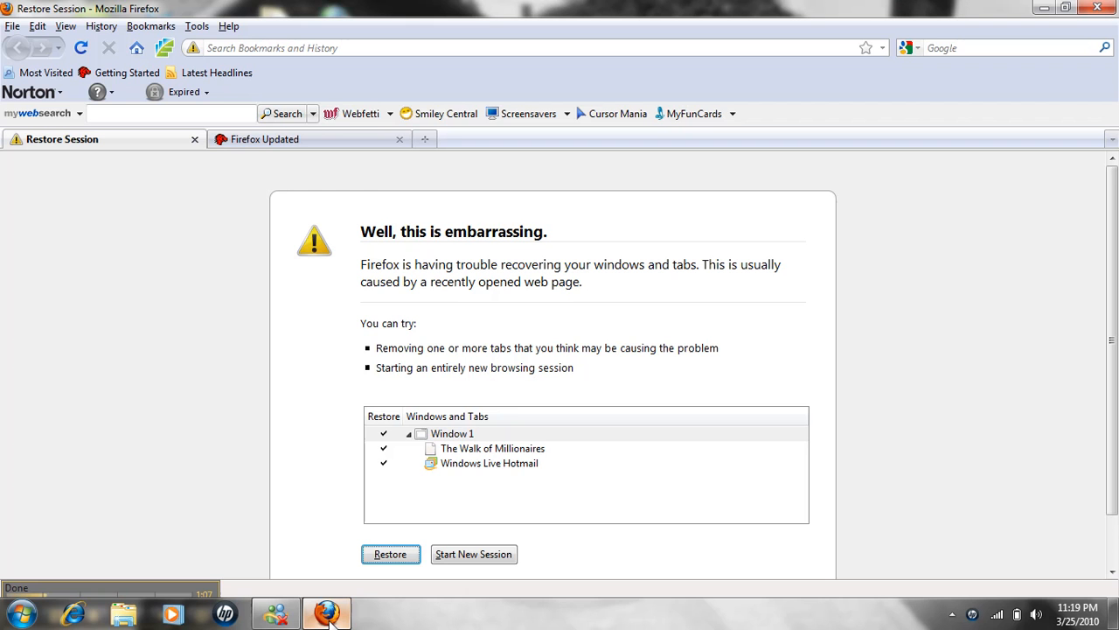
left_click(306, 139)
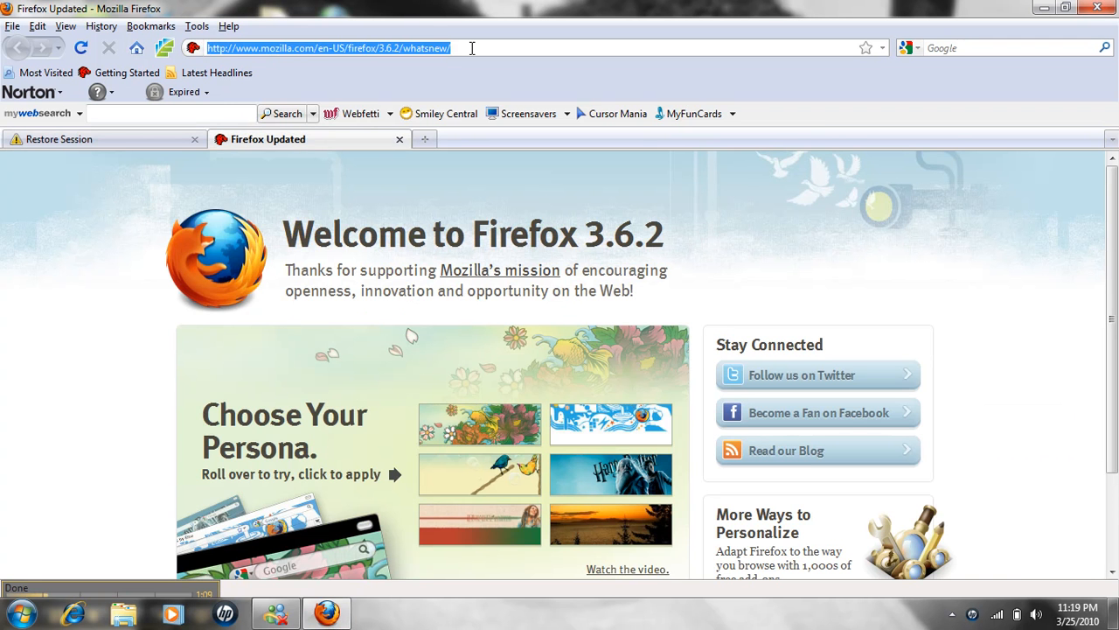
type("www")
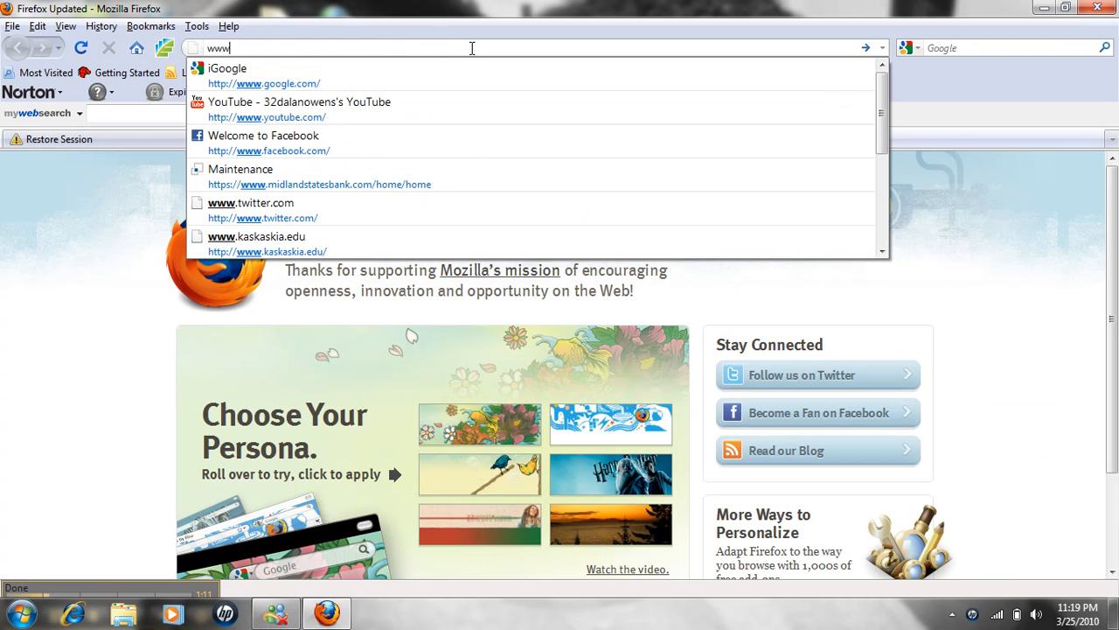
type(".s")
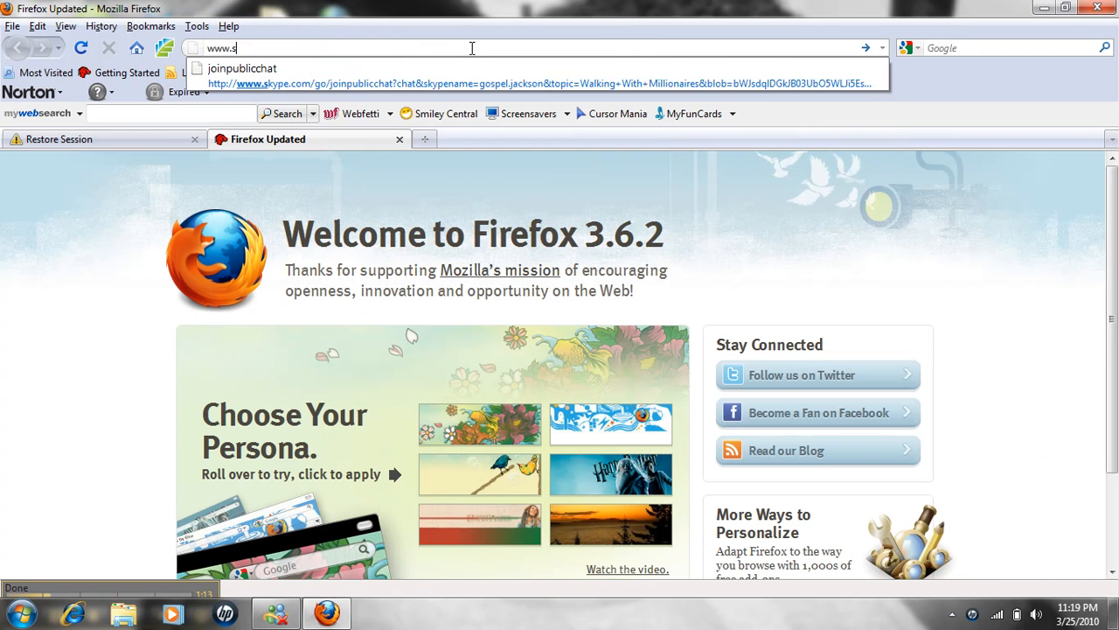
type("h")
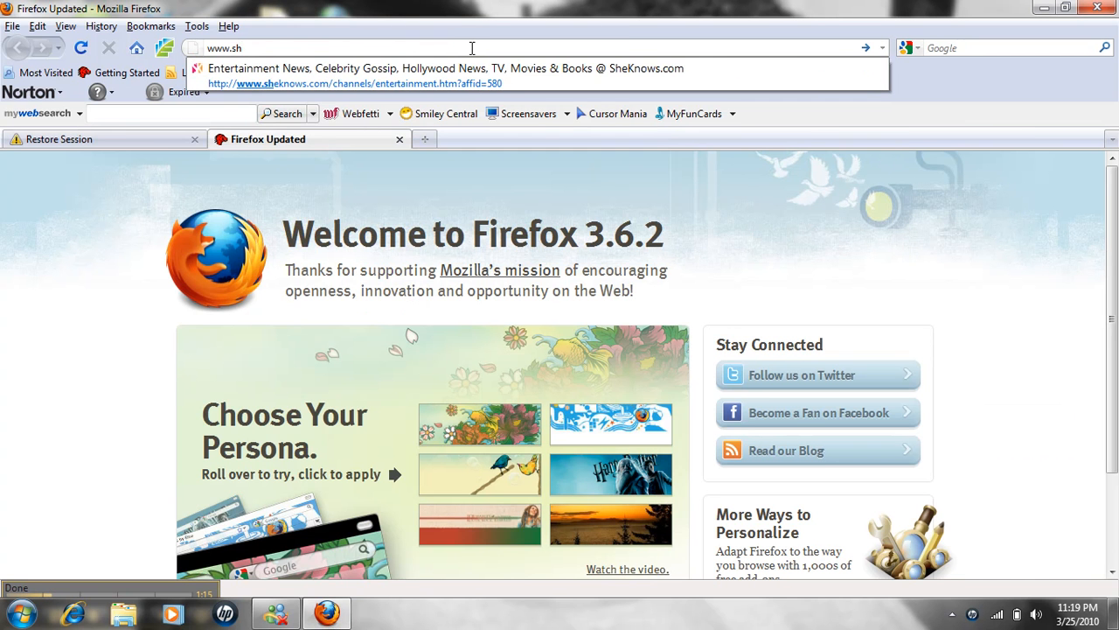
type("y")
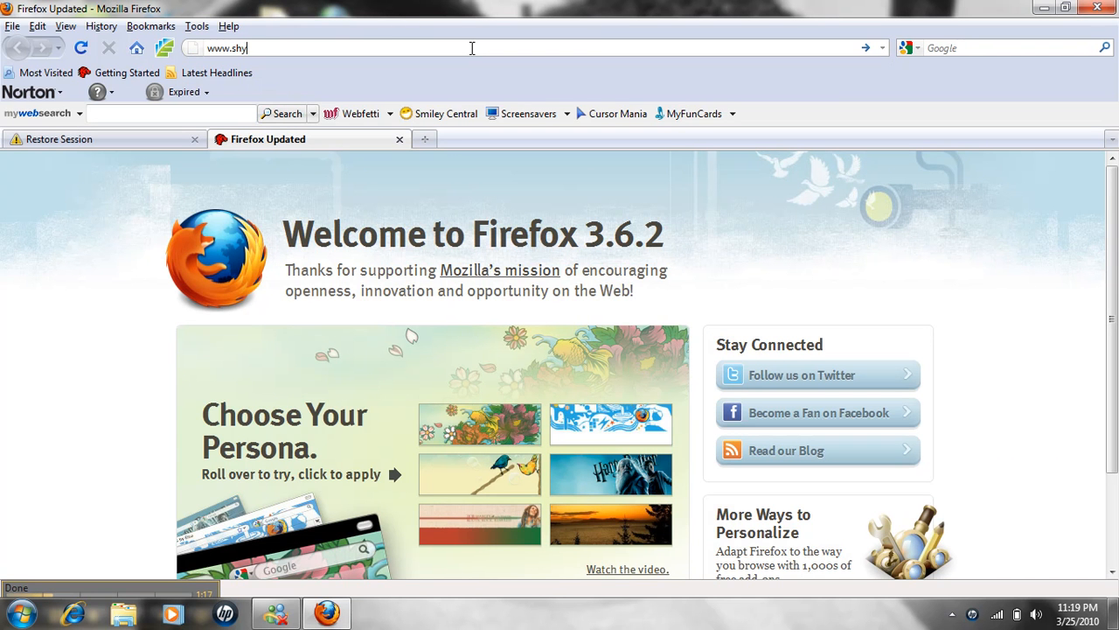
type("pe.com")
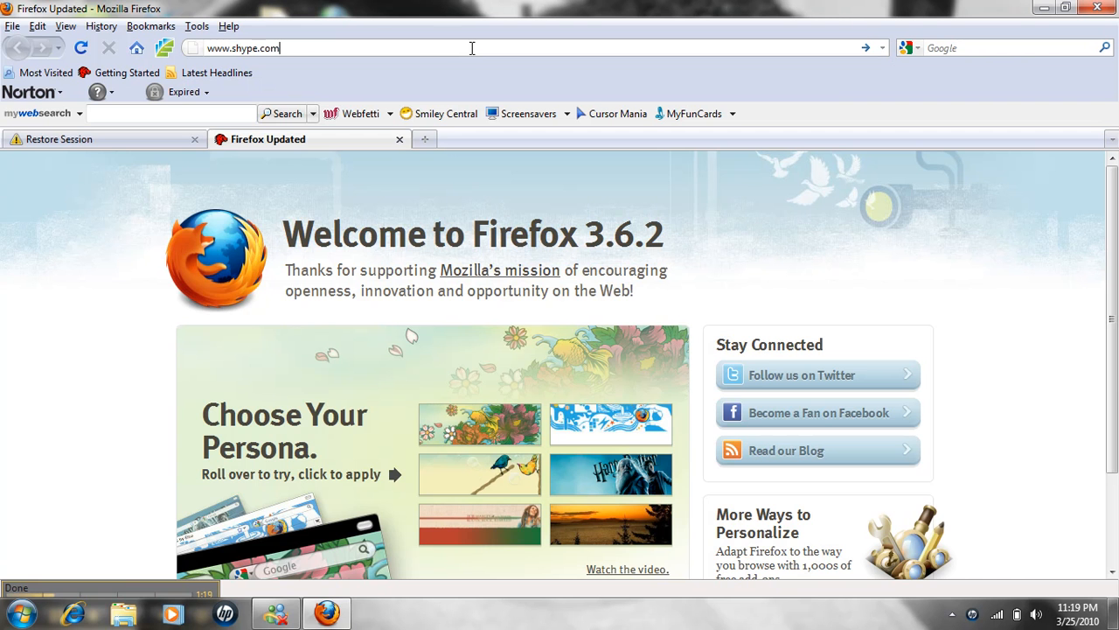
key("Return")
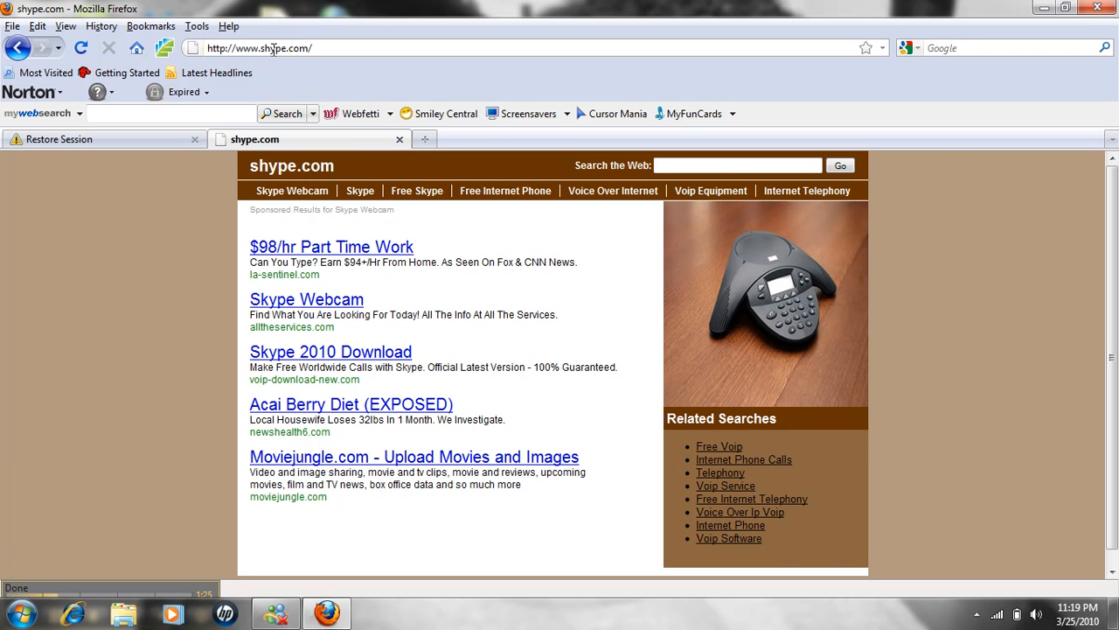
mouse_move(328, 48)
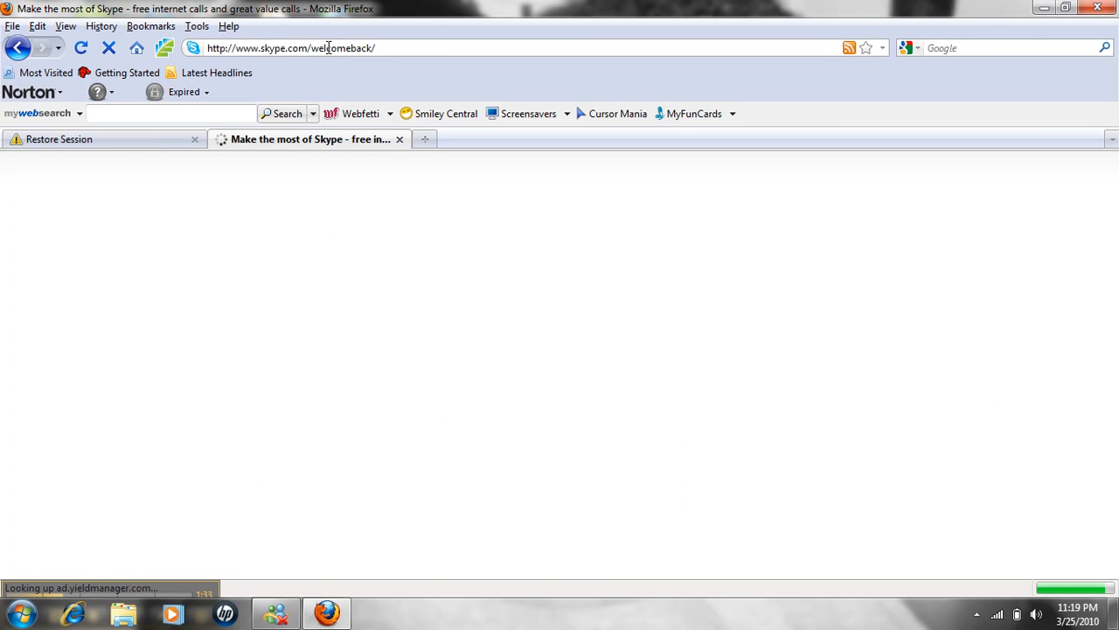
Close the Restore Session tab and browse the Skype home page to its download link.
left_click(194, 139)
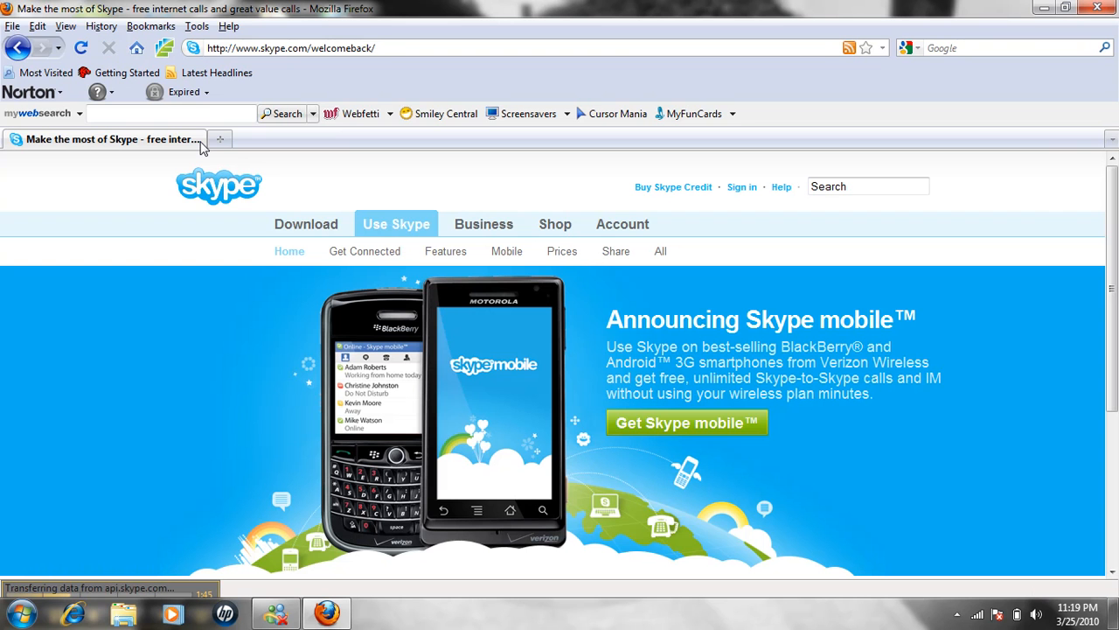
mouse_move(394, 248)
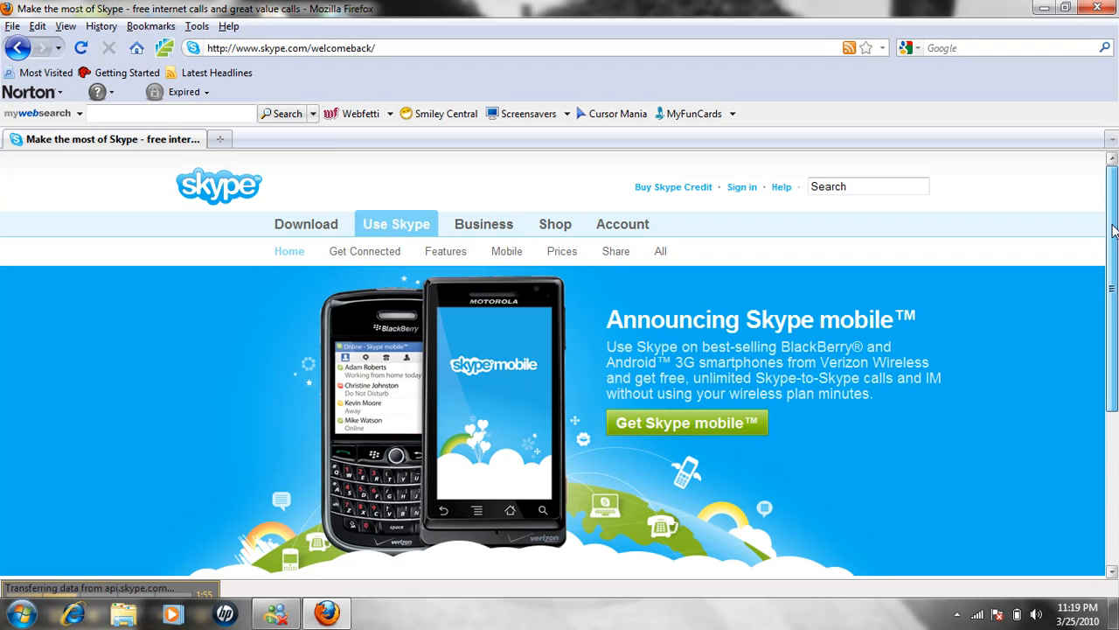
scroll("down", 3)
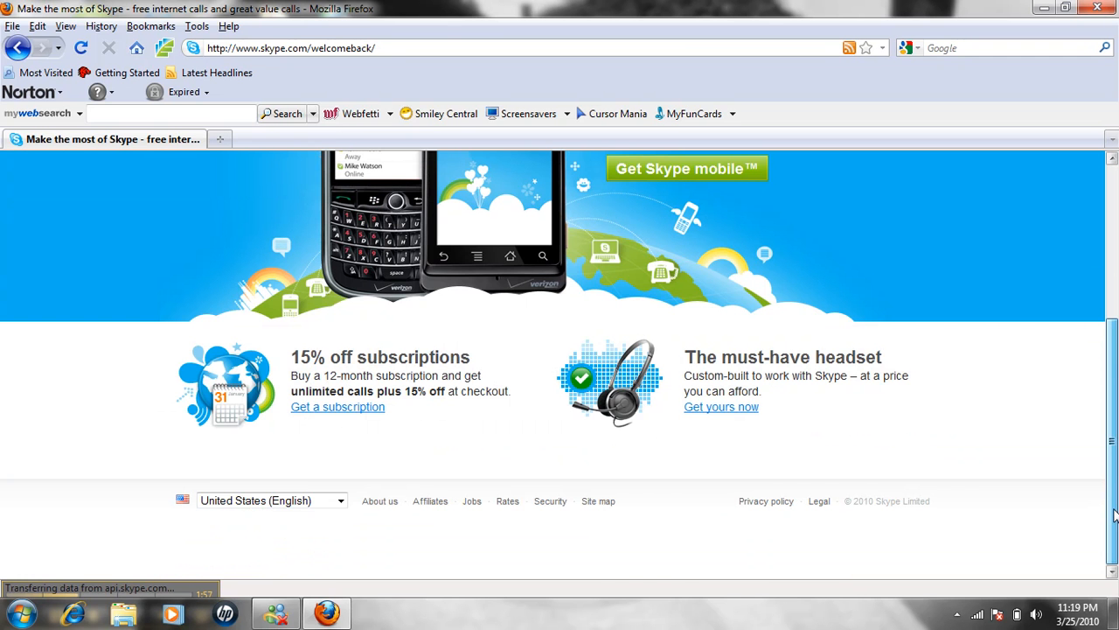
scroll("up", 3)
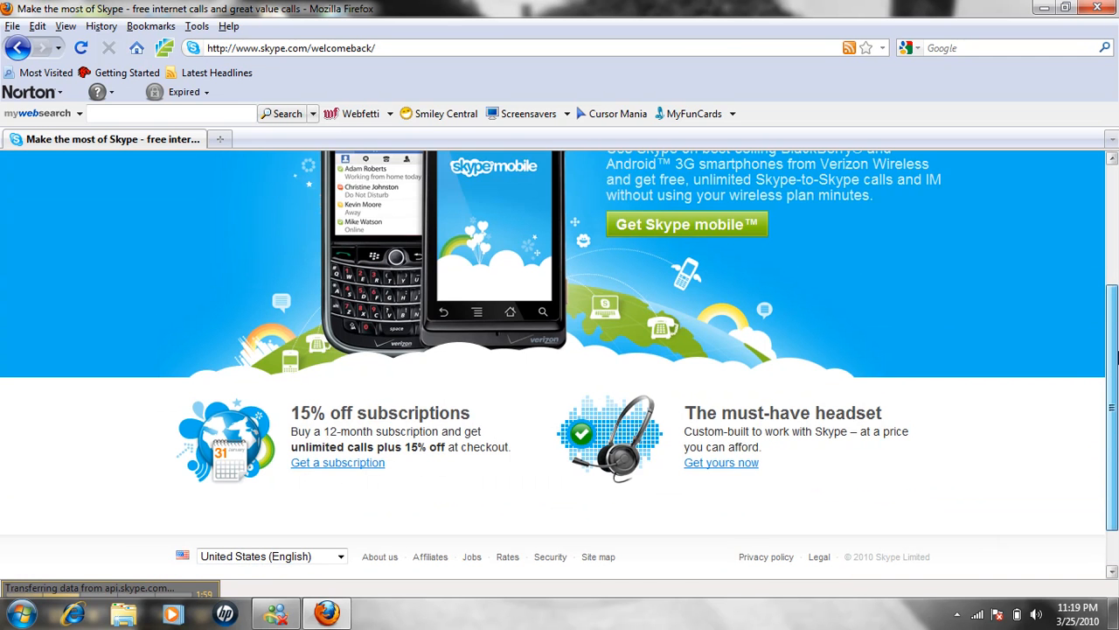
scroll("up", 3)
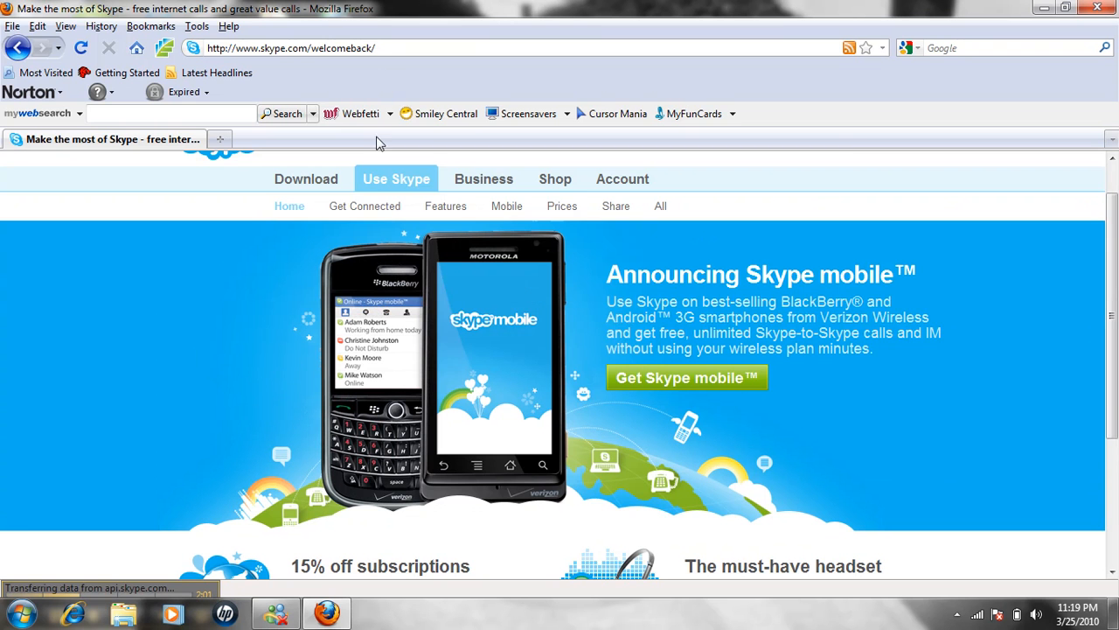
mouse_move(488, 170)
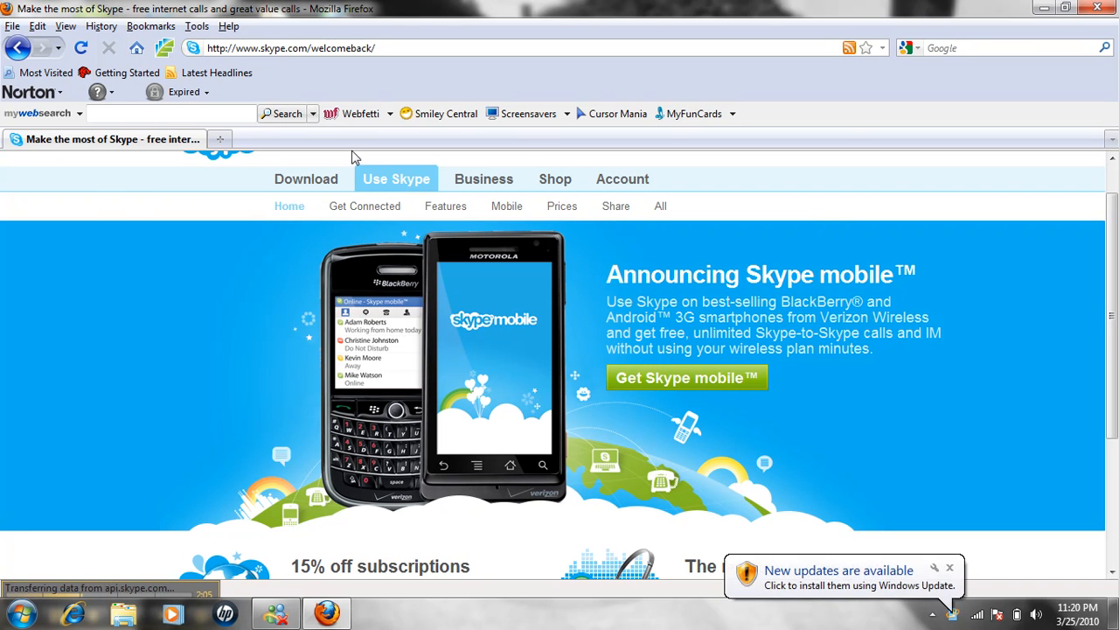
left_click(306, 178)
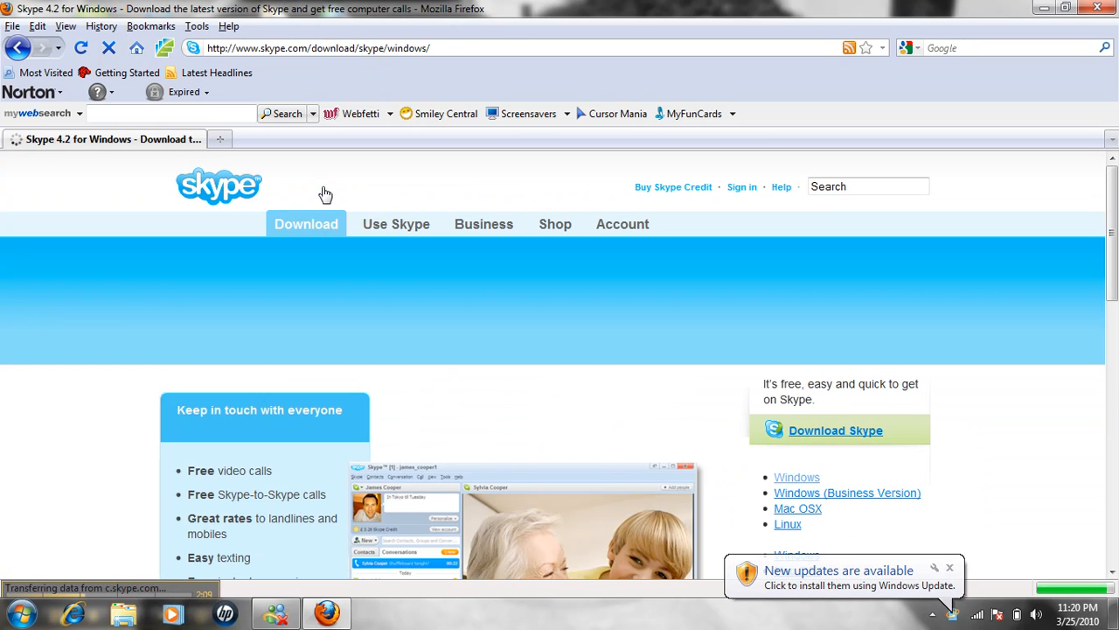
Scroll through the Skype 4.2 for Windows download page and its feature list.
scroll("down", 3)
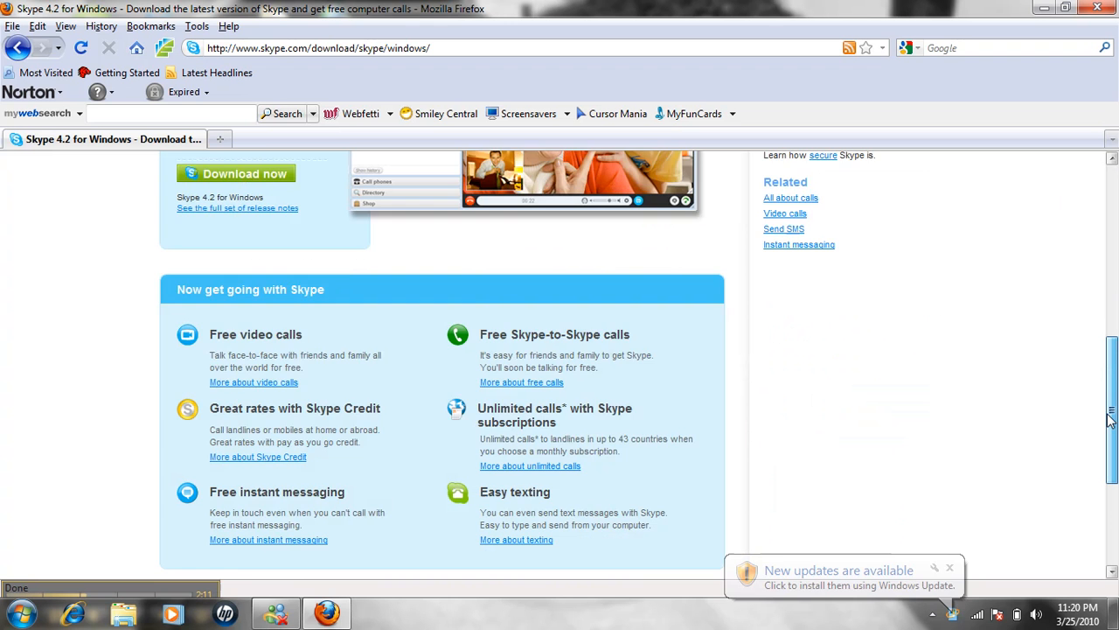
scroll("up", 3)
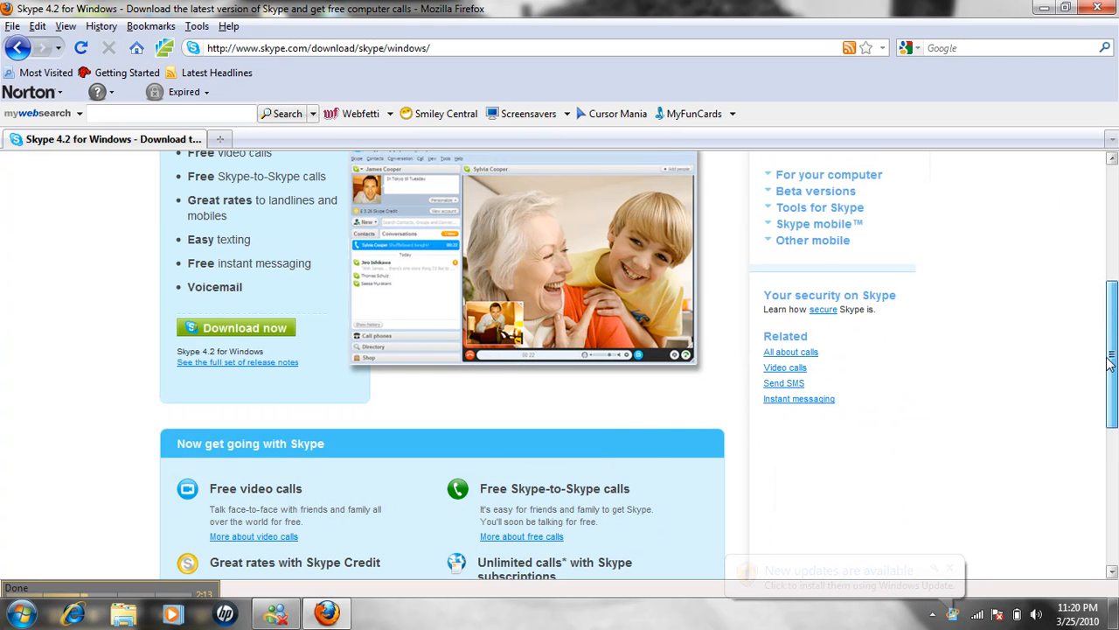
scroll("up", 3)
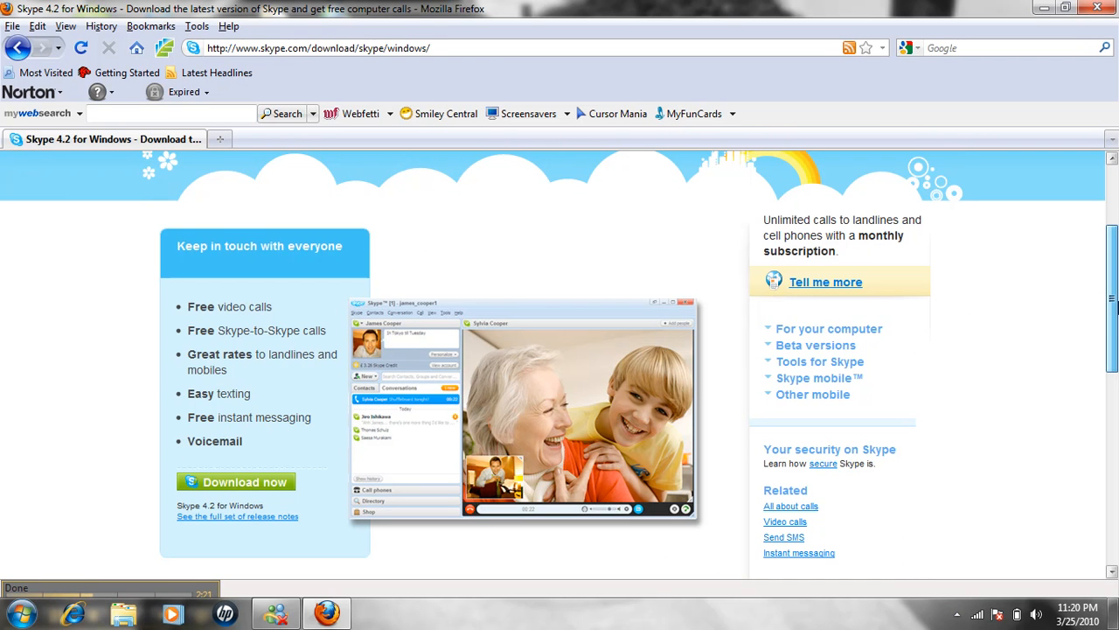
scroll("down", 3)
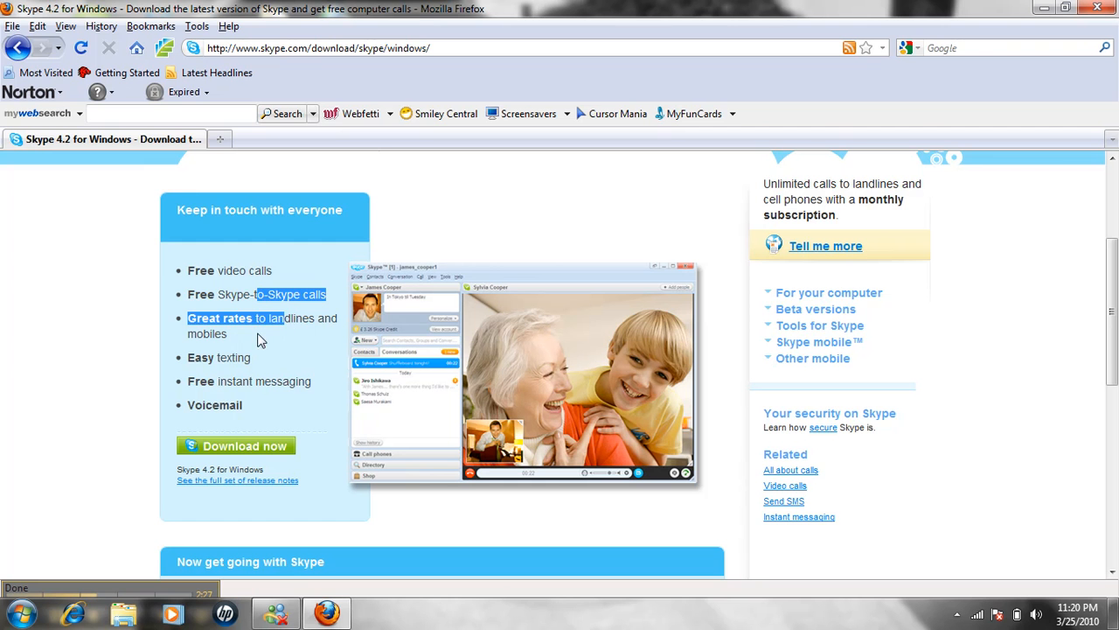
mouse_move(187, 339)
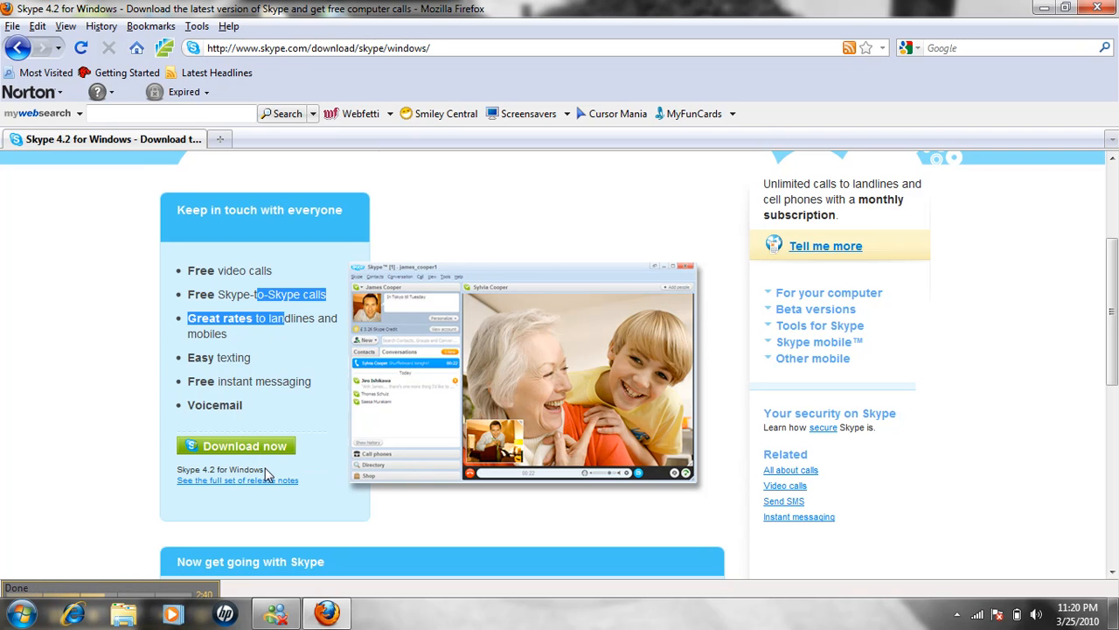
mouse_move(685, 229)
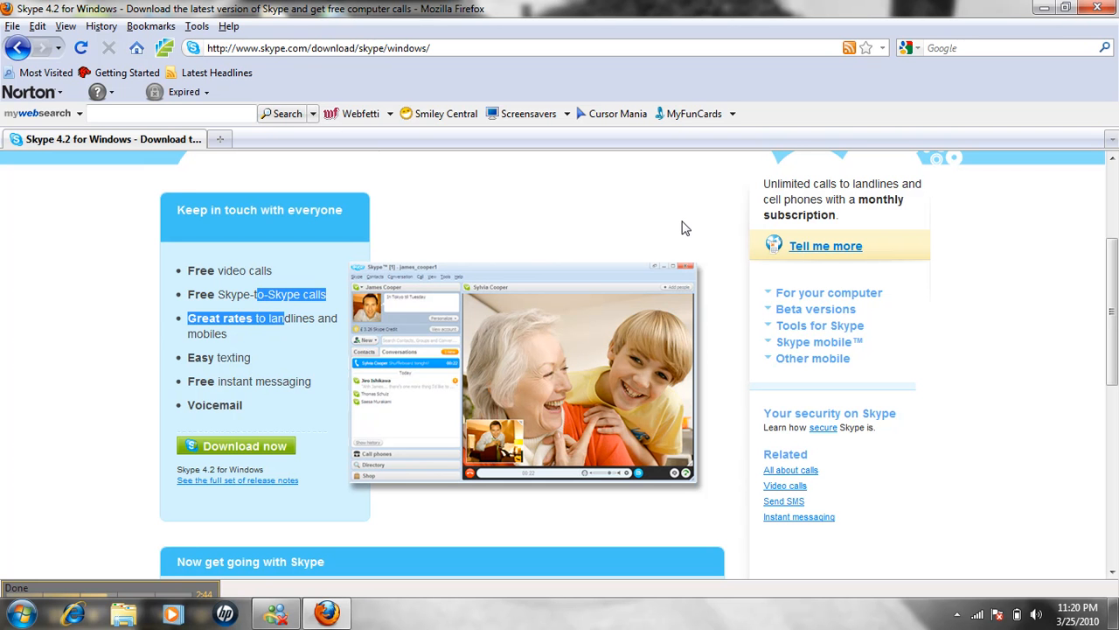
mouse_move(1059, 22)
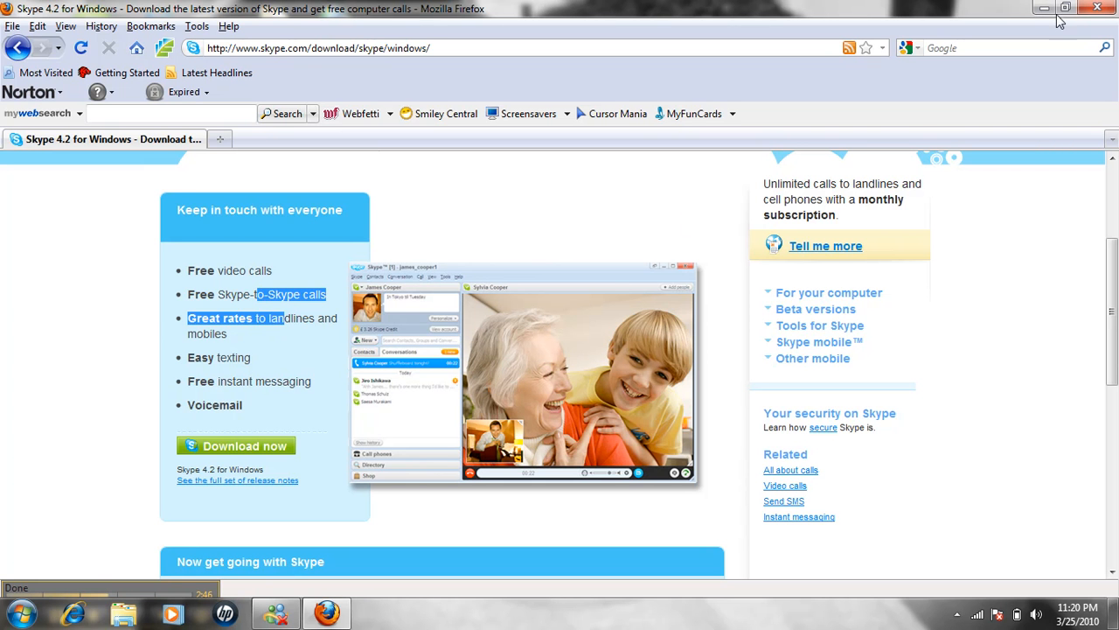
Minimize Firefox to reveal the Windows desktop with its Skype shortcut.
left_click(1043, 8)
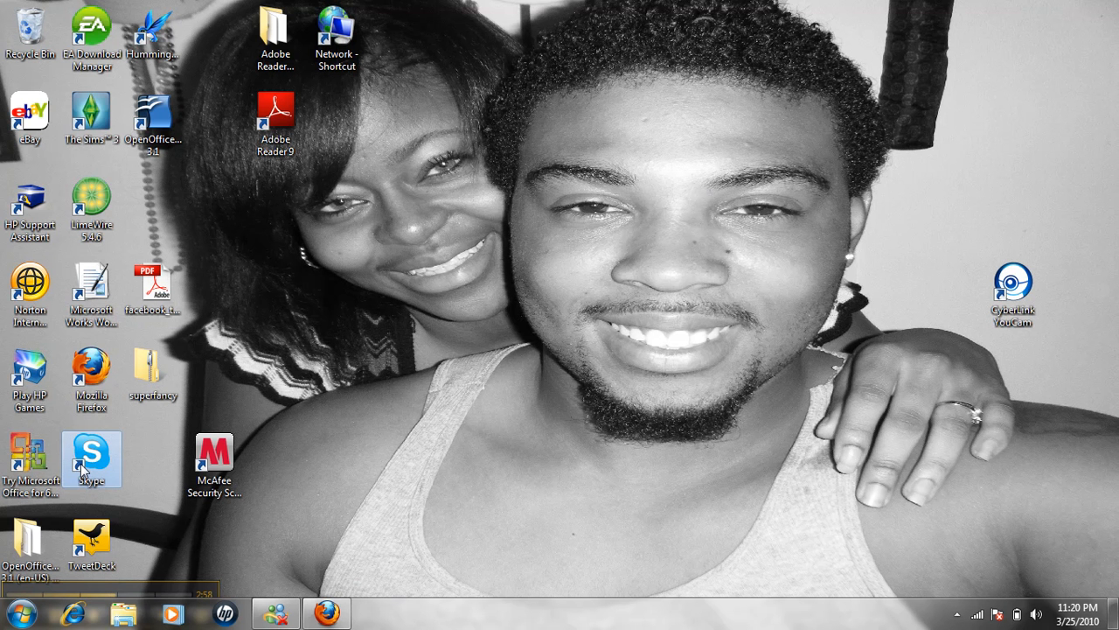
mouse_move(91, 454)
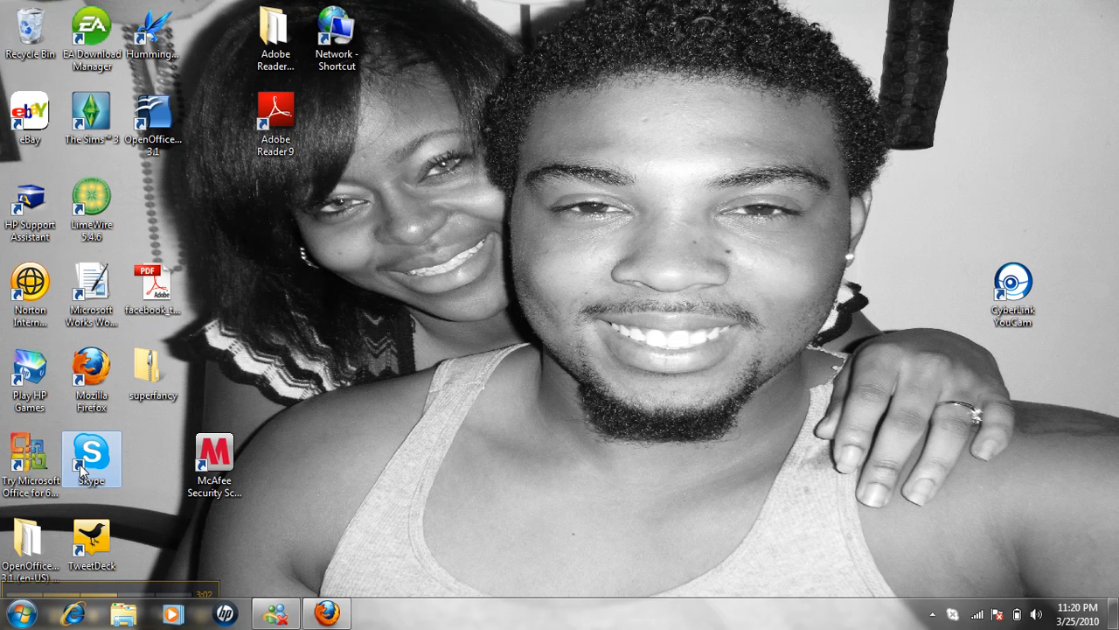
Launch Skype from the desktop shortcut and sign in with the account password.
double_click(91, 451)
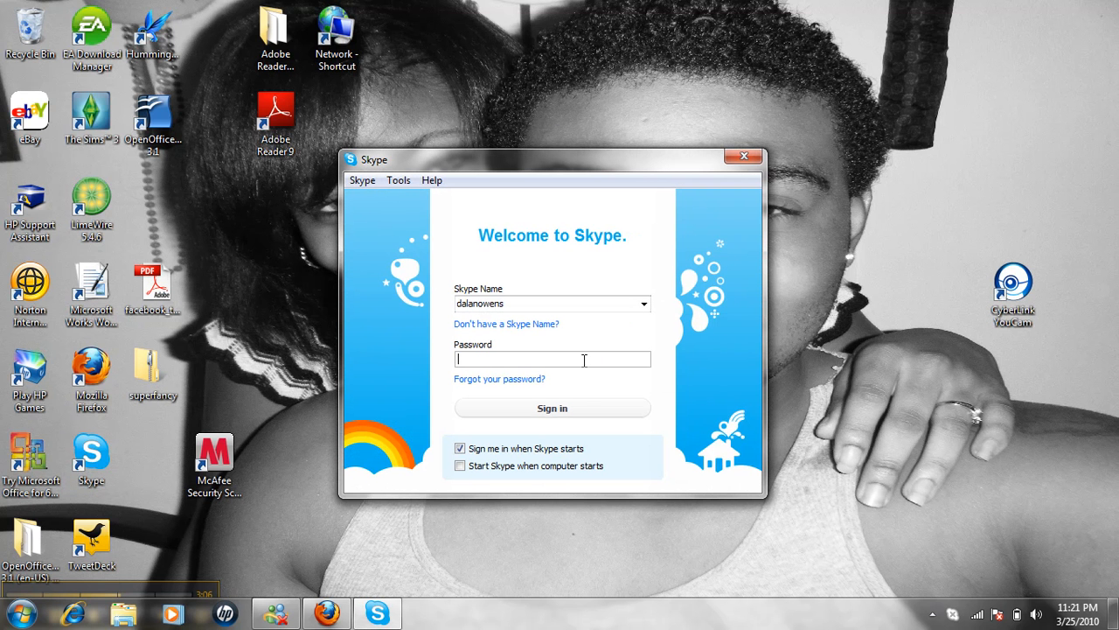
type("****")
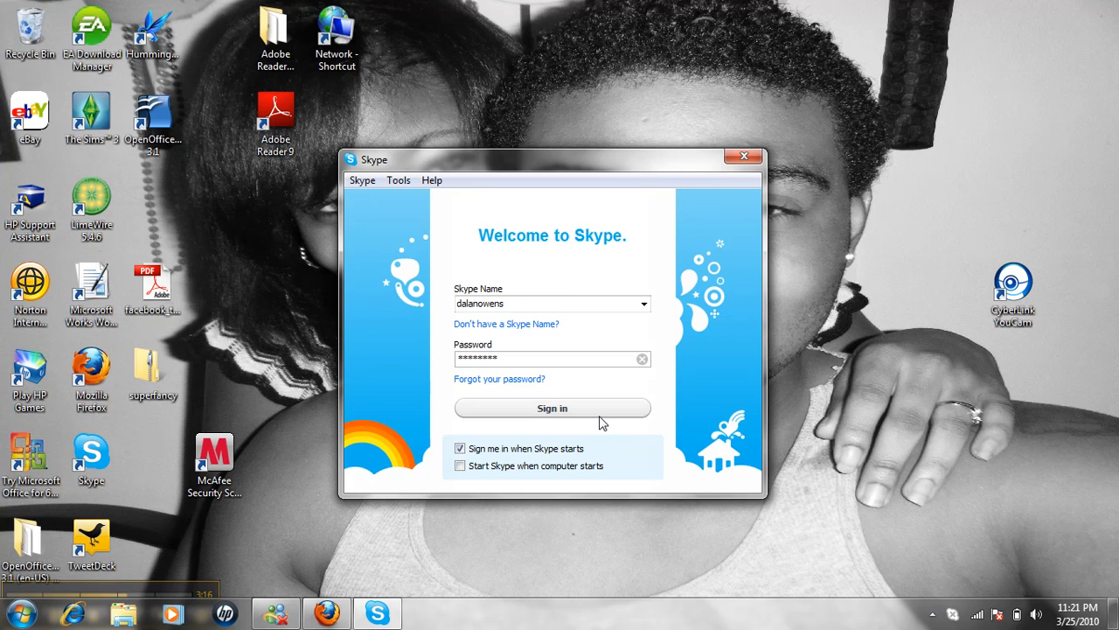
left_click(552, 408)
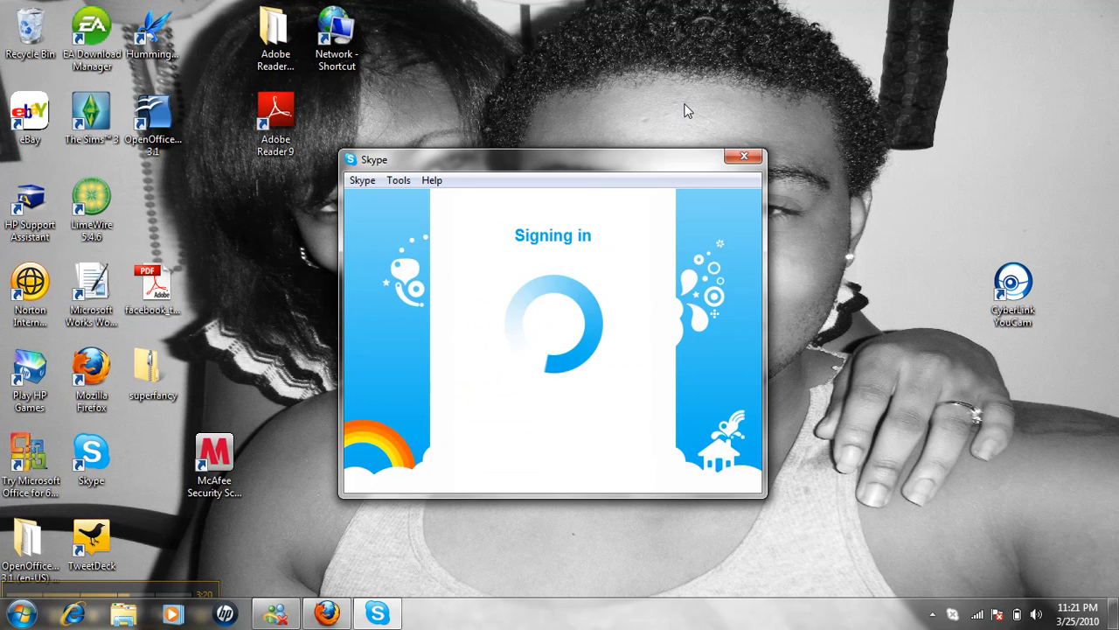
left_click(744, 155)
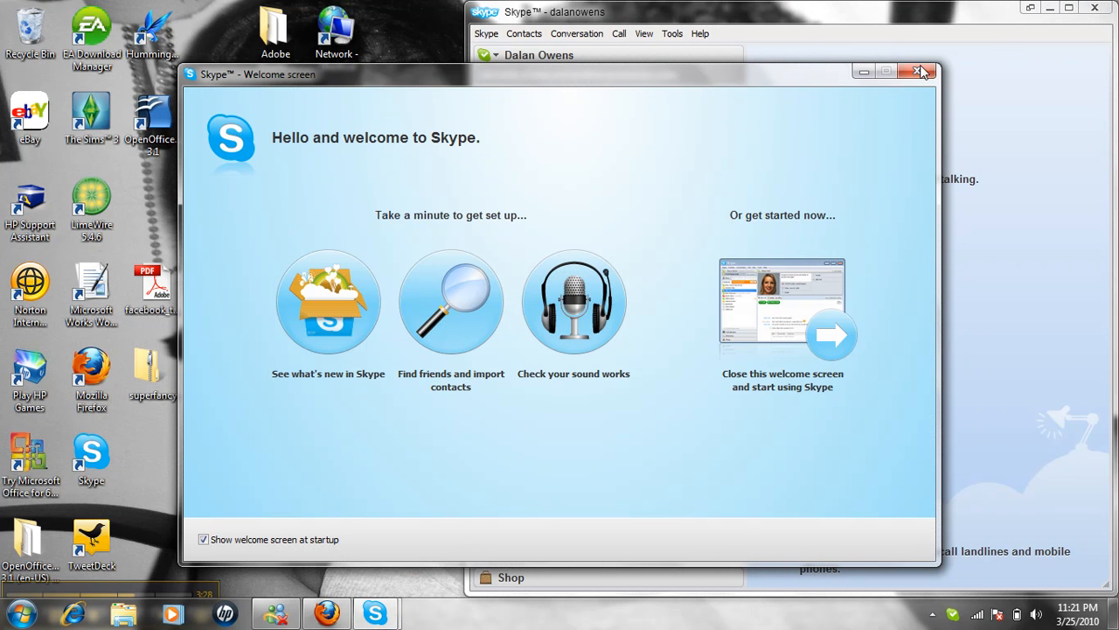
left_click(923, 72)
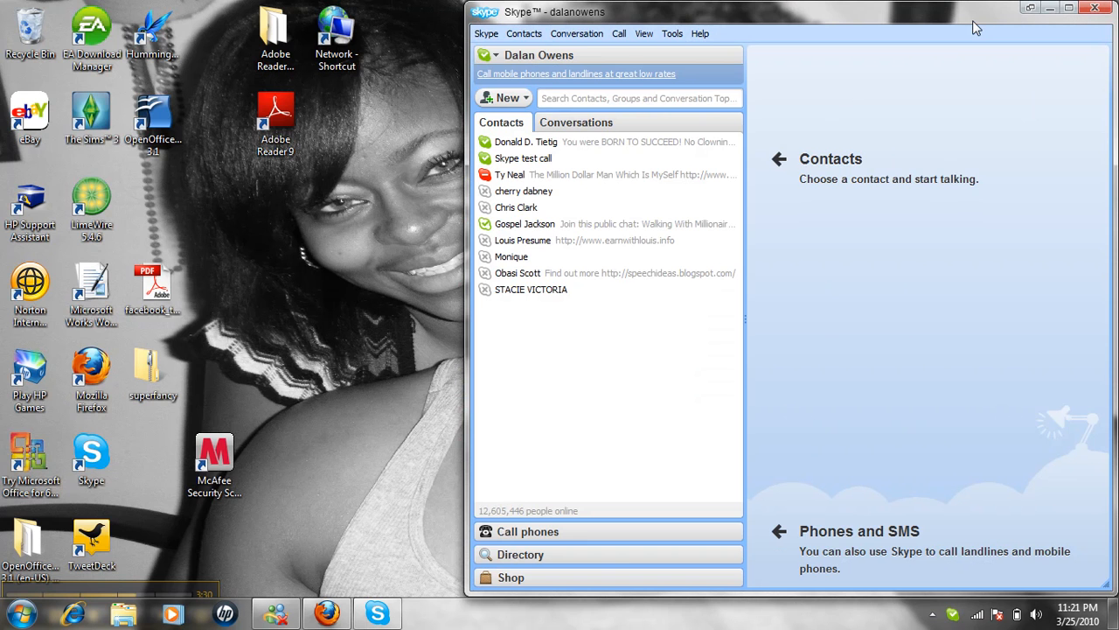
left_click(1068, 8)
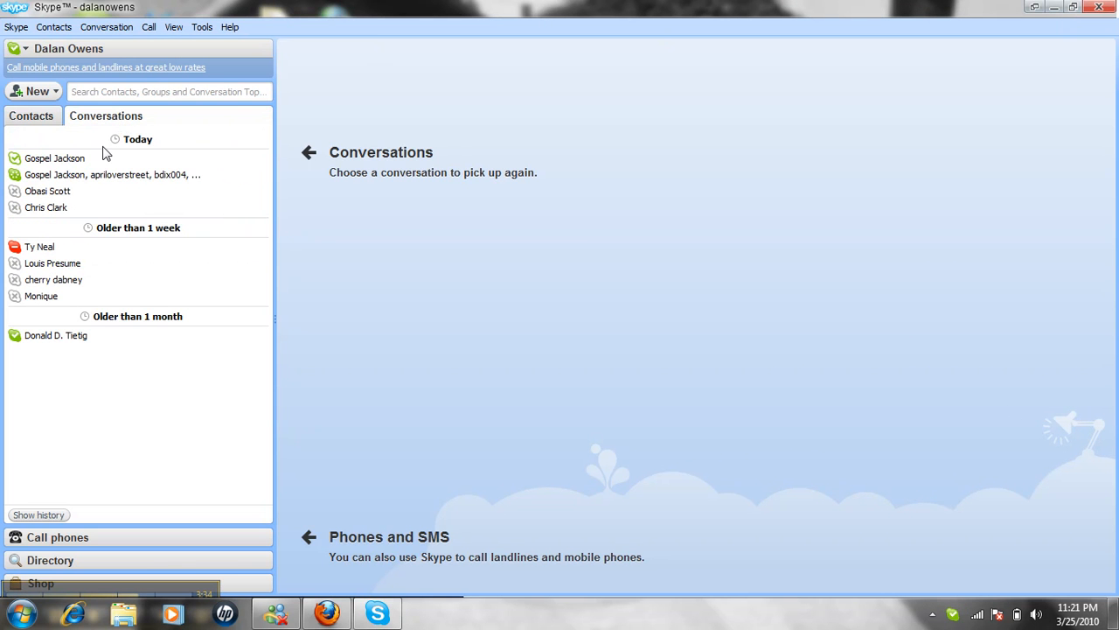
left_click(110, 174)
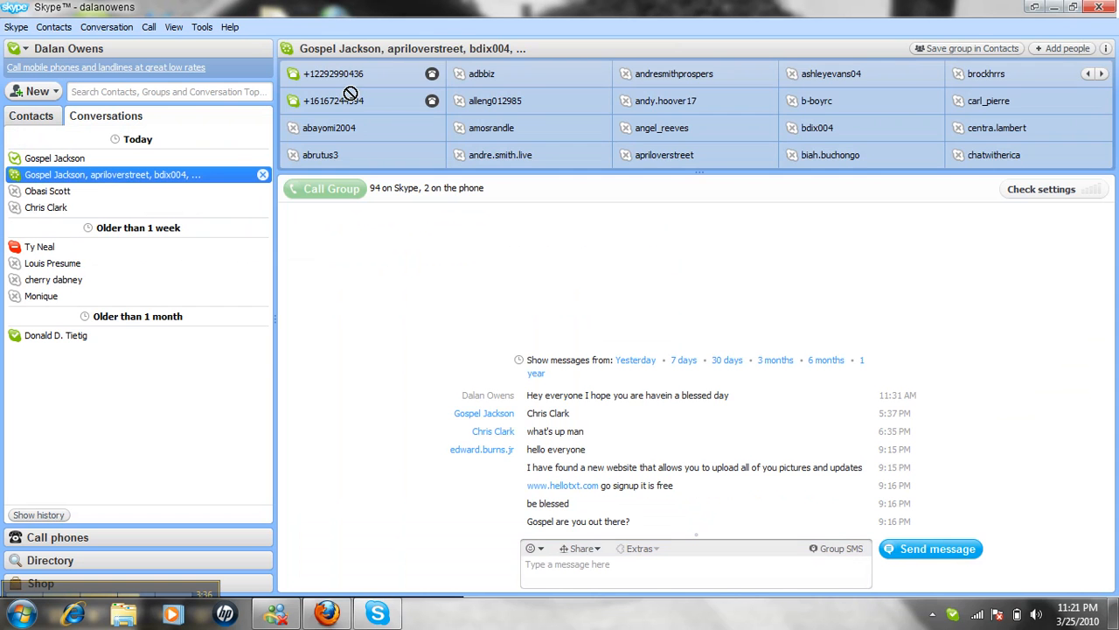
left_click(1101, 73)
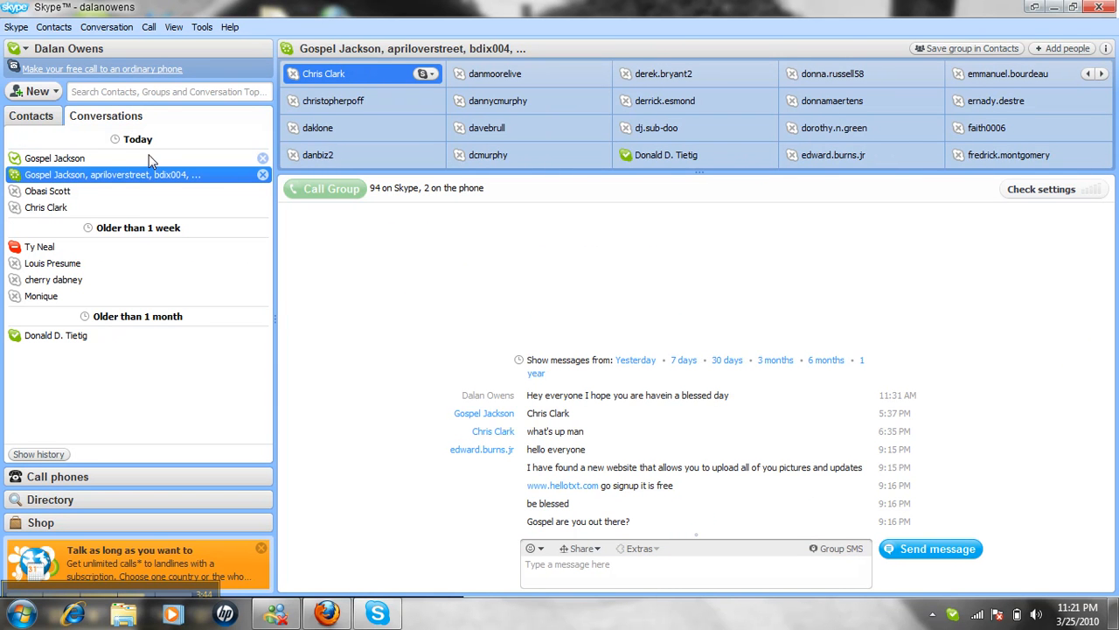
left_click(55, 157)
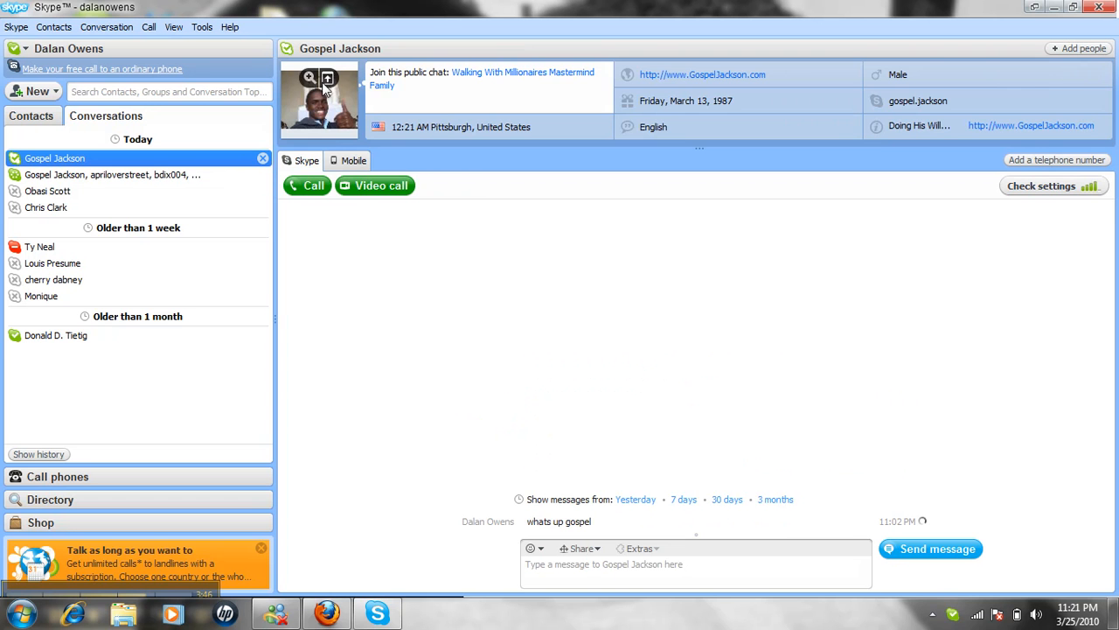
left_click(48, 191)
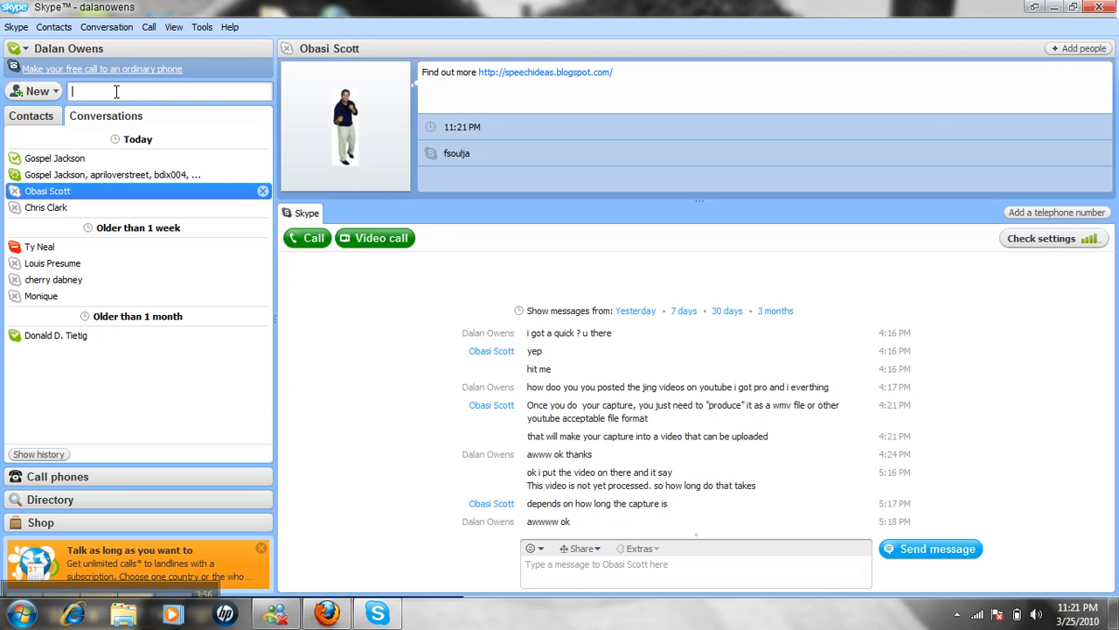
type("jon")
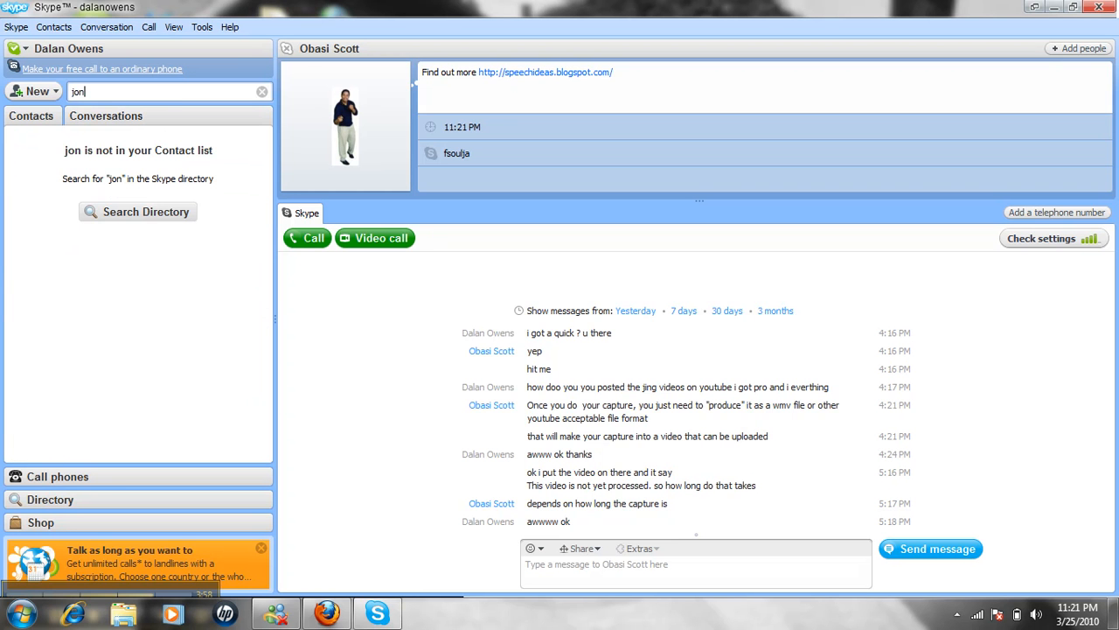
type("k")
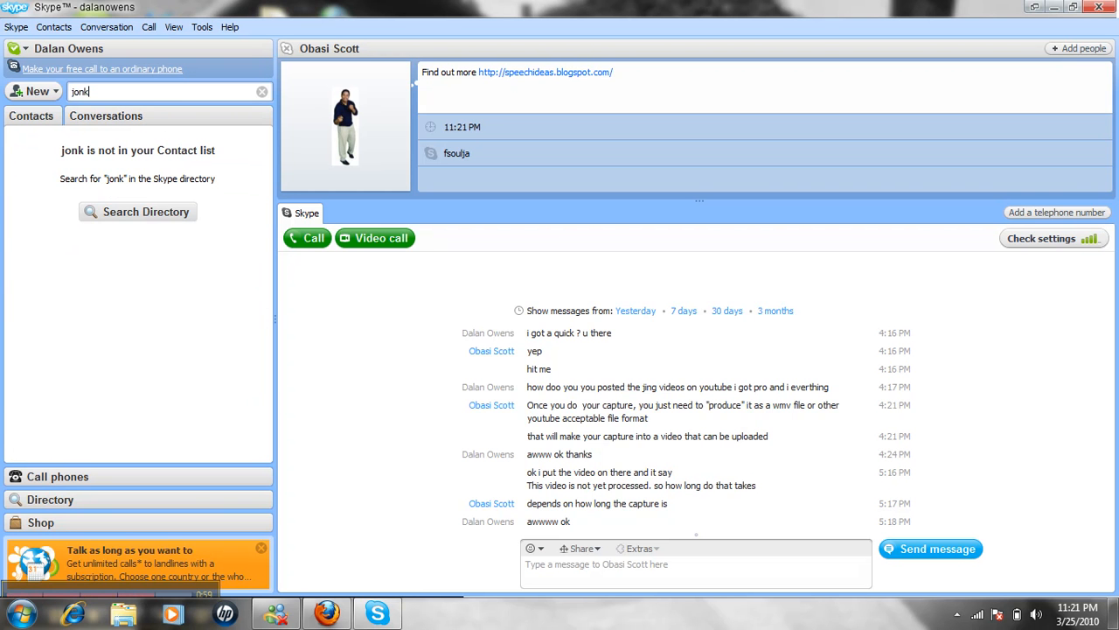
key("Backspace")
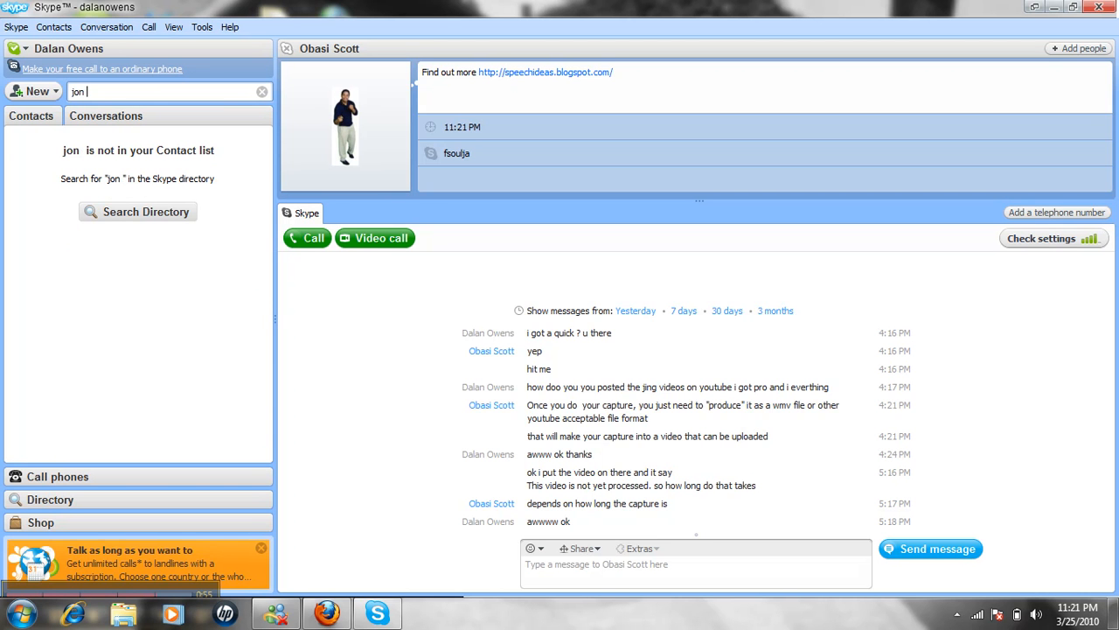
type("b")
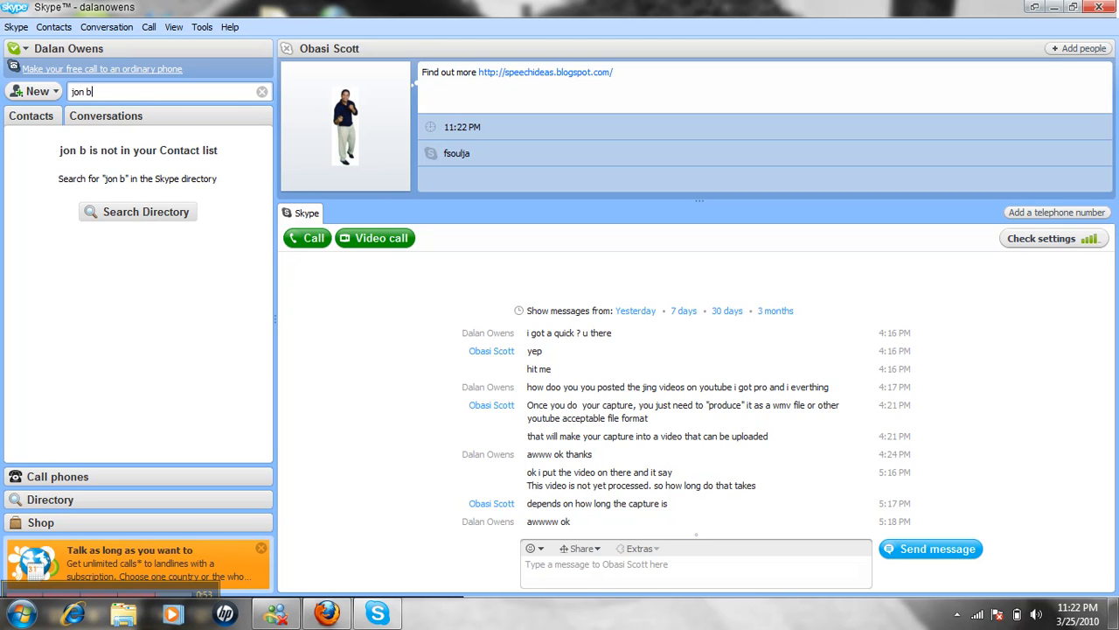
type("ell")
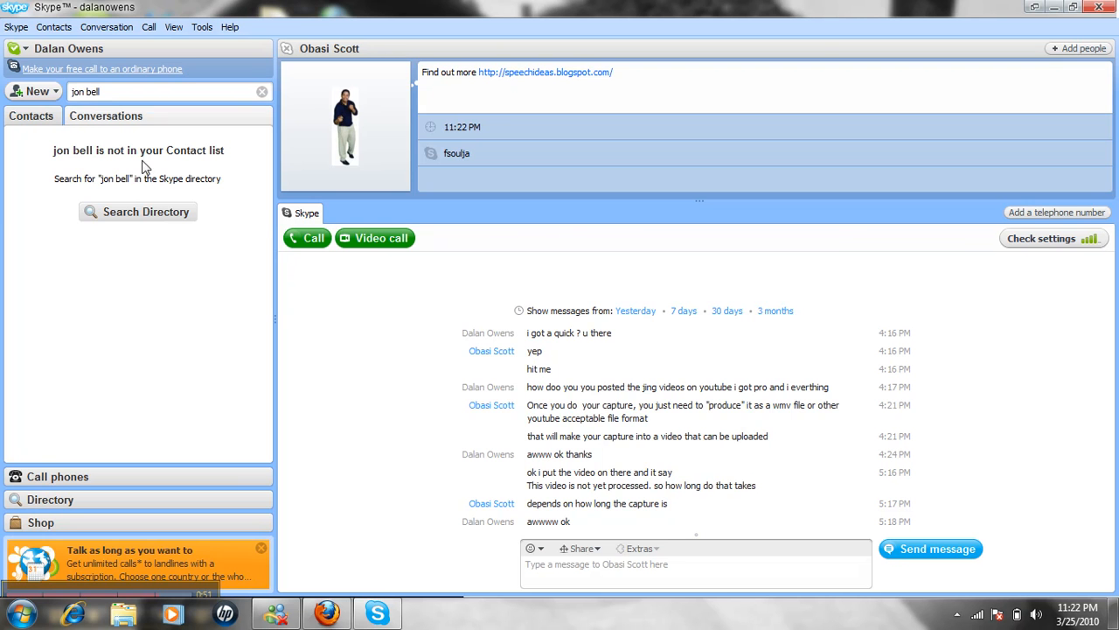
left_click(137, 212)
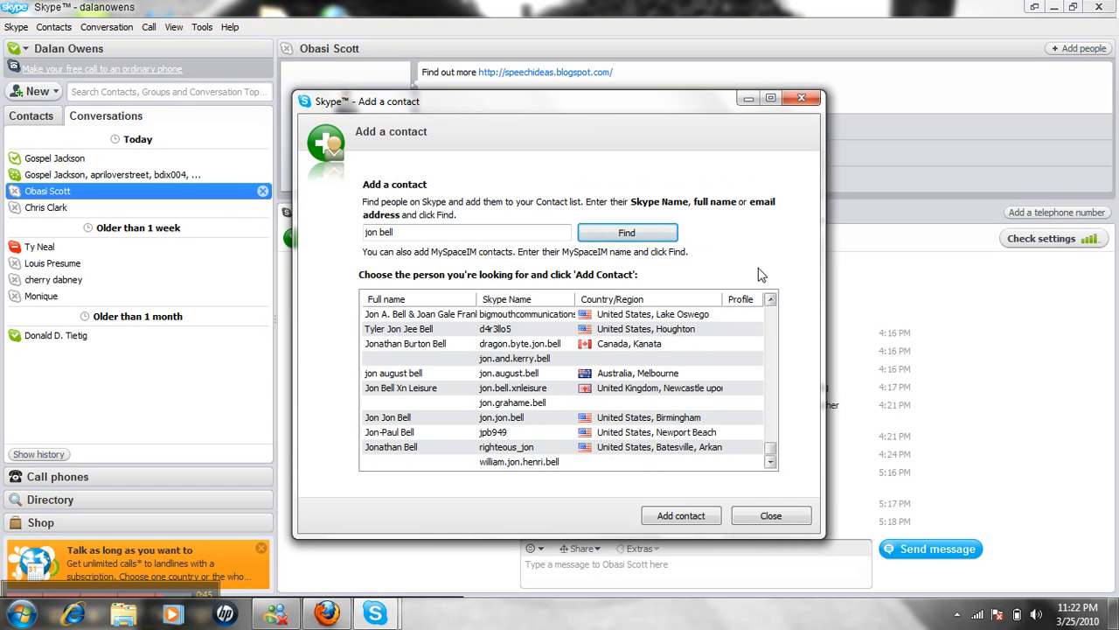
scroll("down", 3)
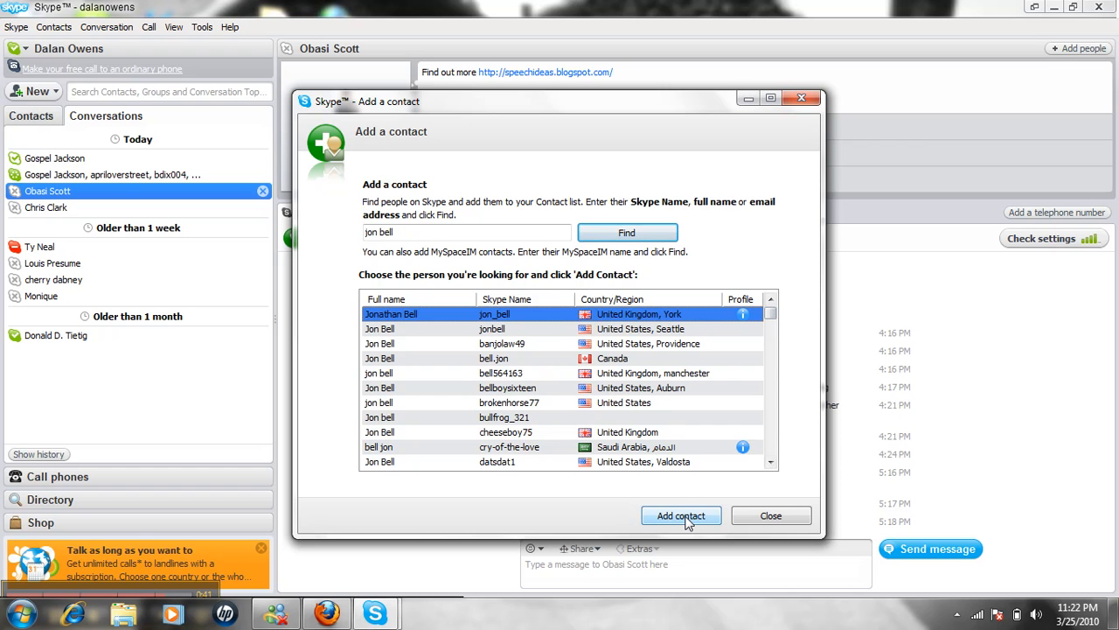
mouse_move(784, 510)
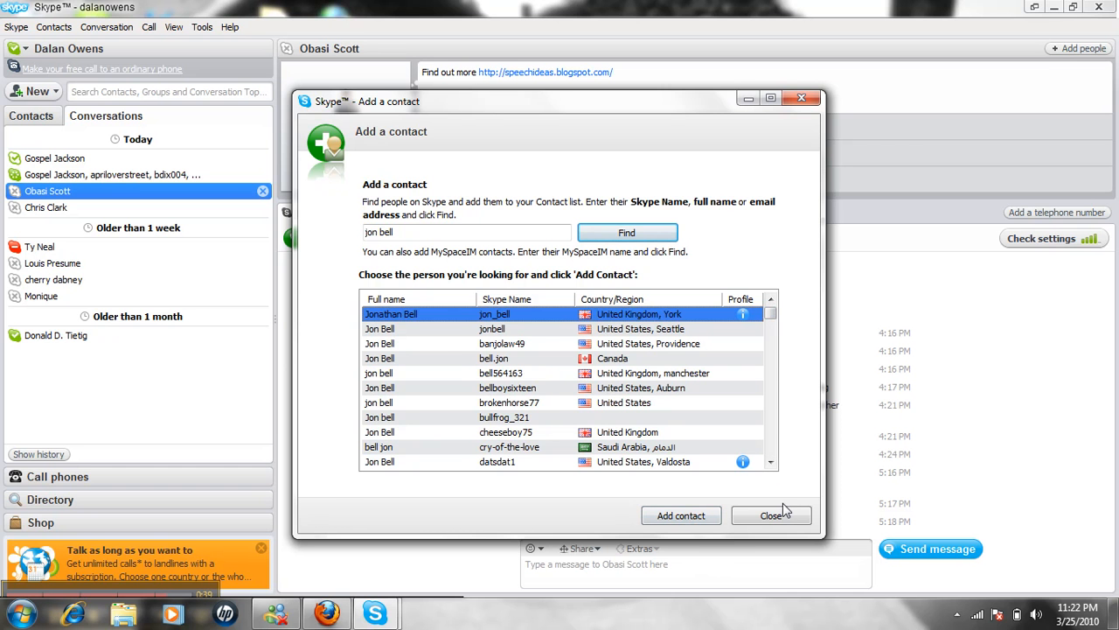
left_click(770, 515)
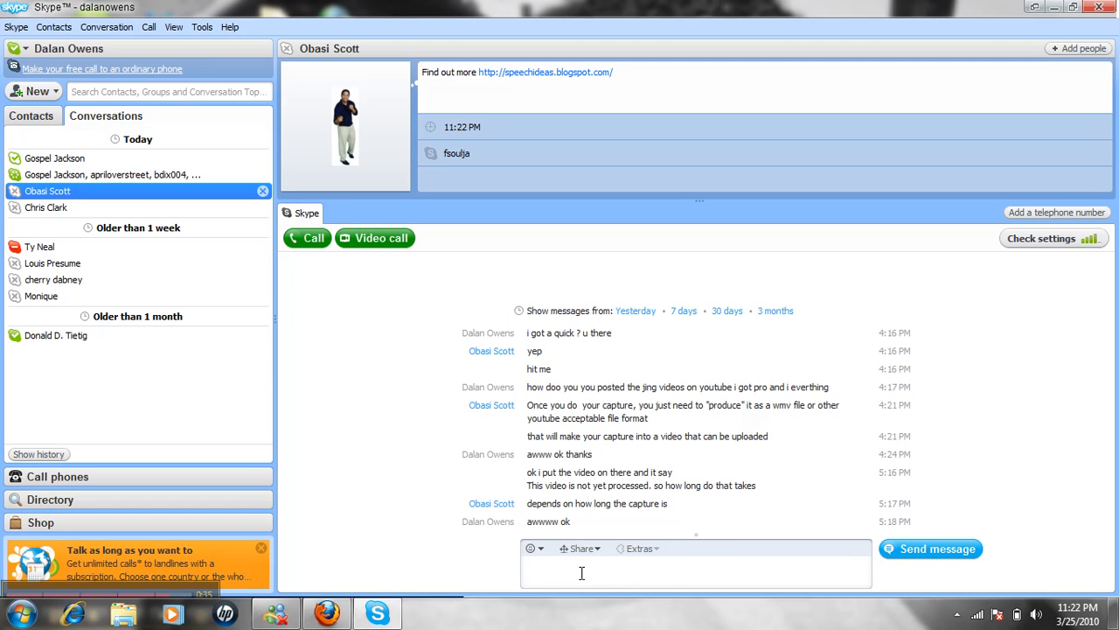
mouse_move(201, 236)
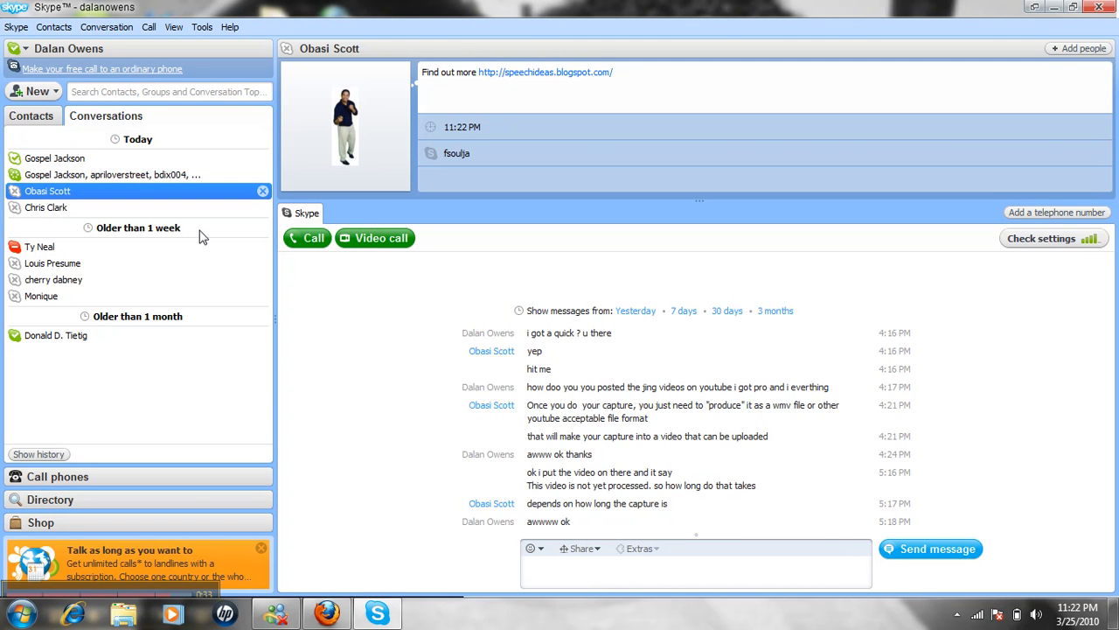
Open the group conversation and send the message 'hello world'.
left_click(111, 174)
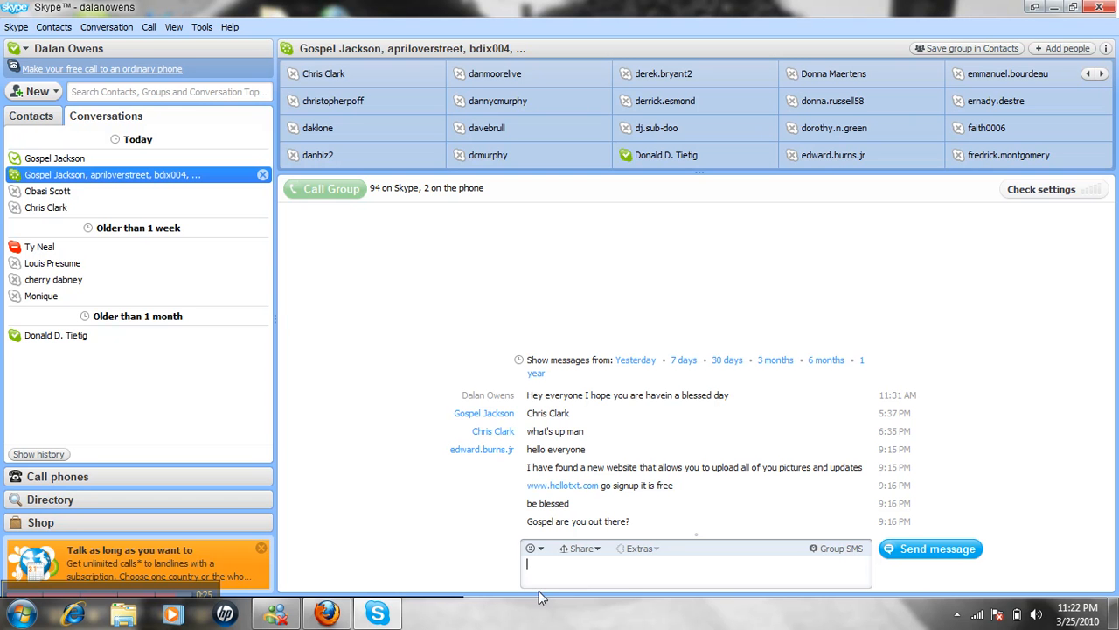
type("hello")
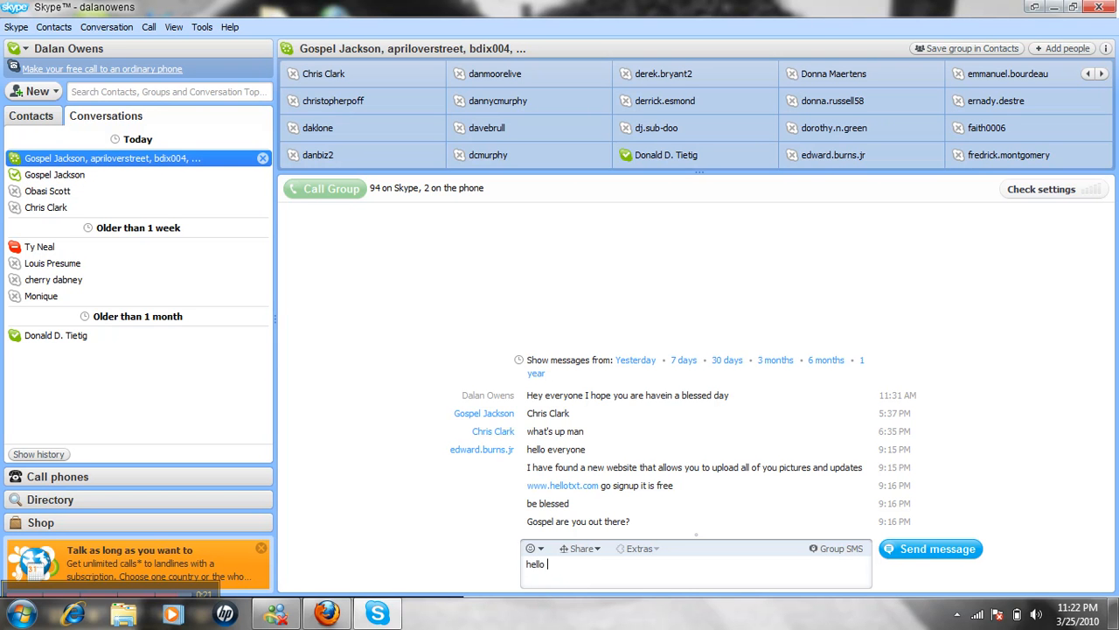
type("world")
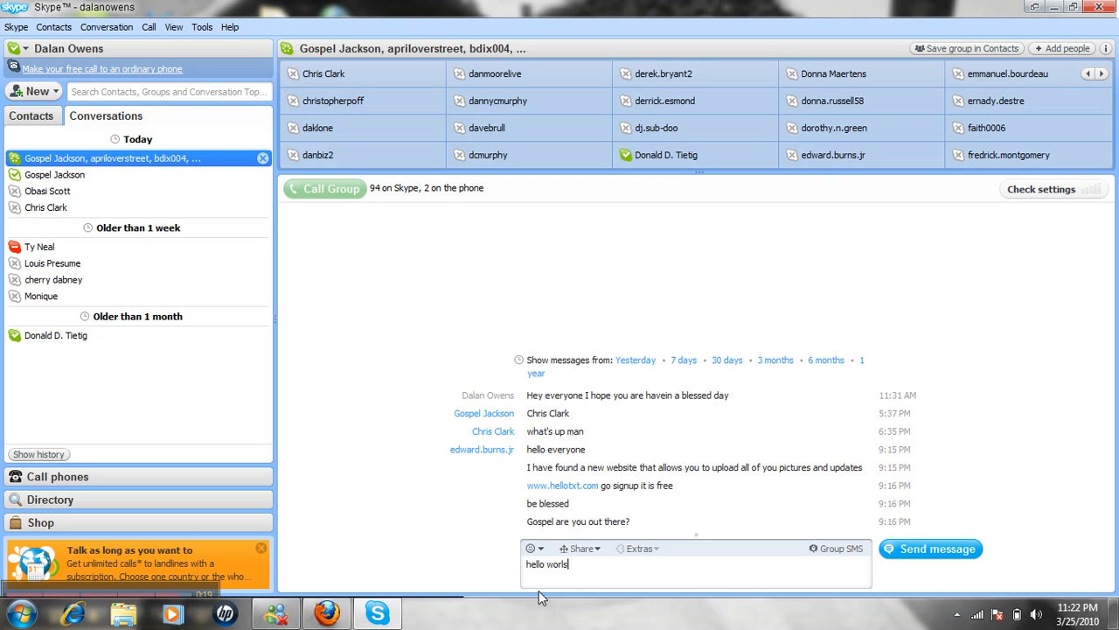
mouse_move(1038, 425)
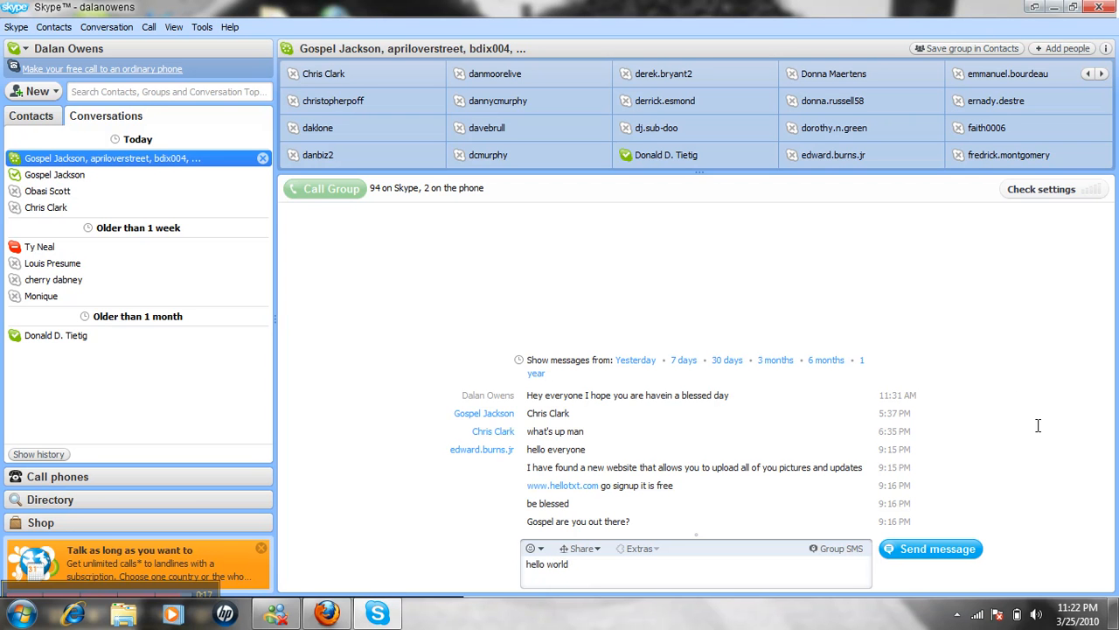
left_click(929, 549)
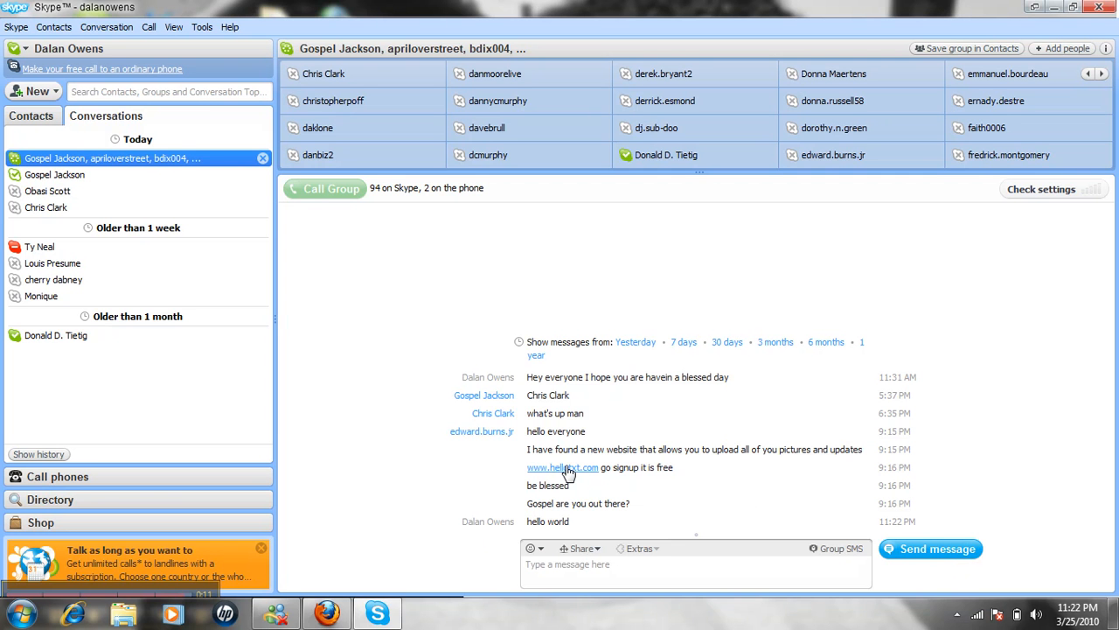
mouse_move(564, 467)
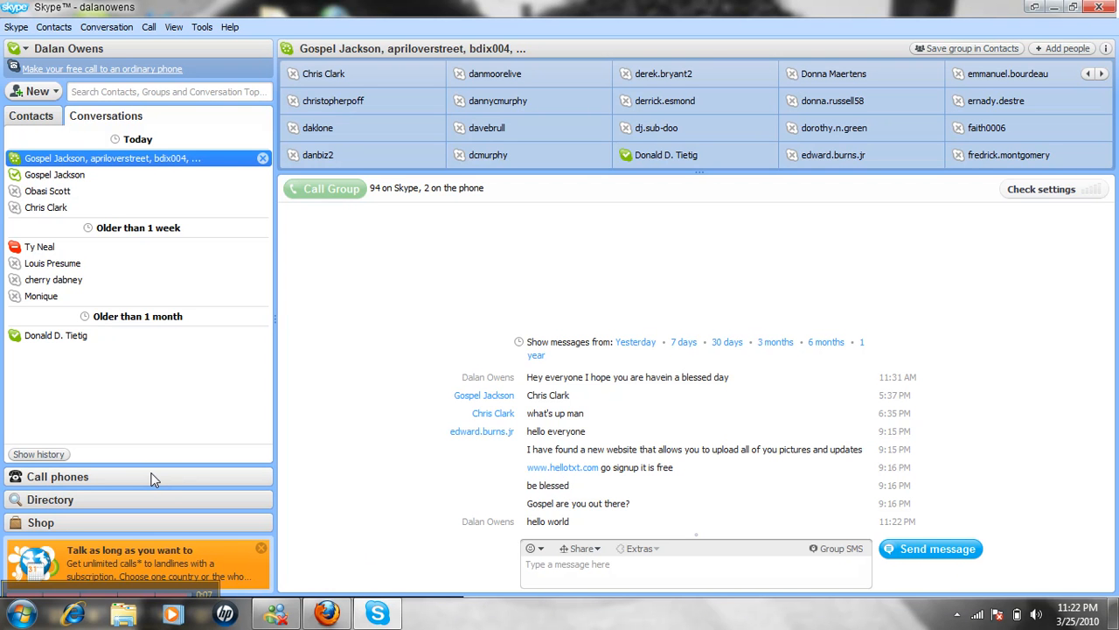
mouse_move(101, 522)
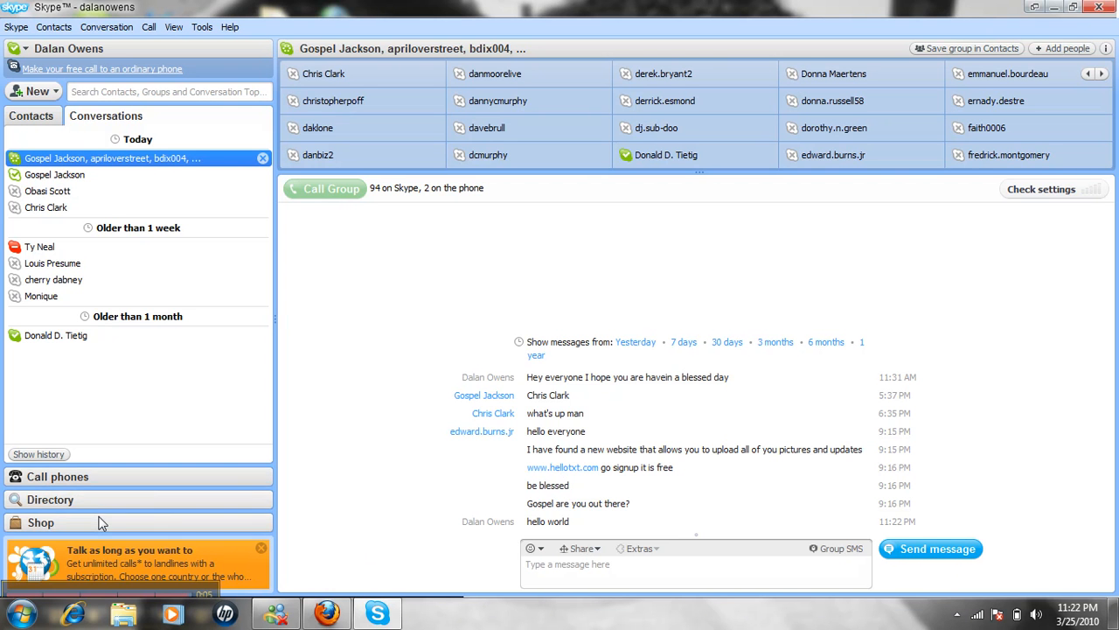